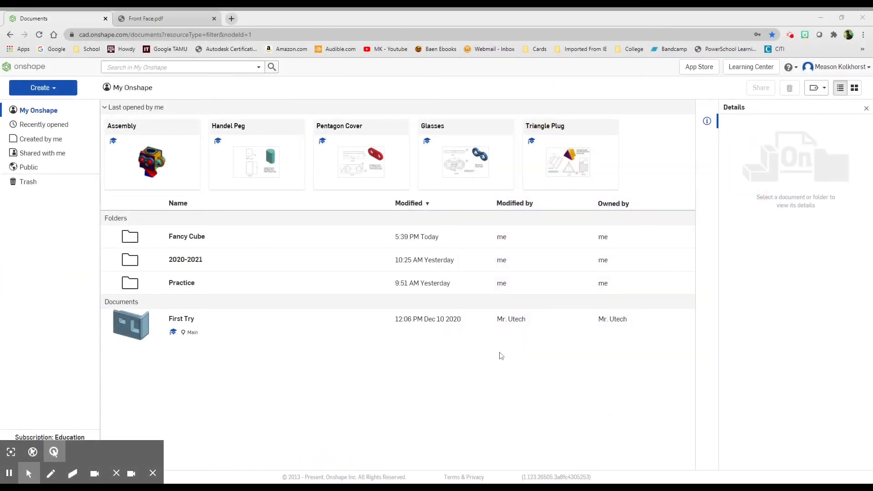
pyautogui.moveTo(471, 347)
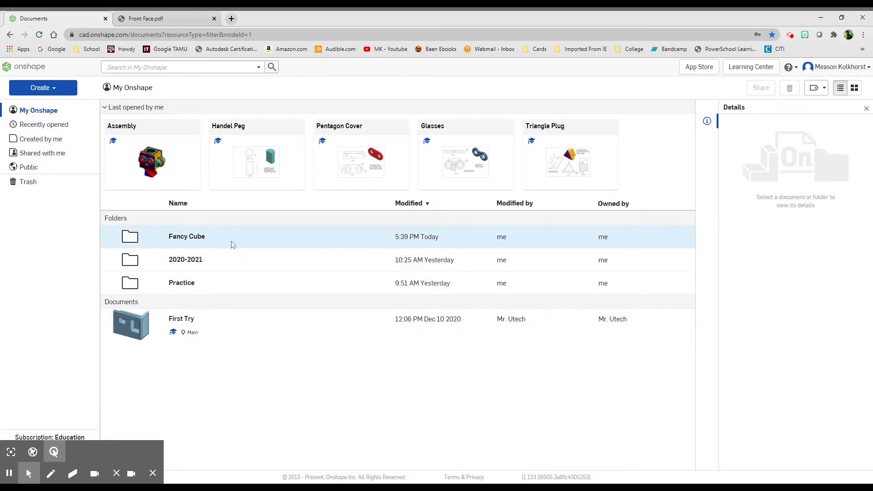
# - Inside the Fancy Cube folder, create a new document named Front Face
pyautogui.doubleClick(187, 236)
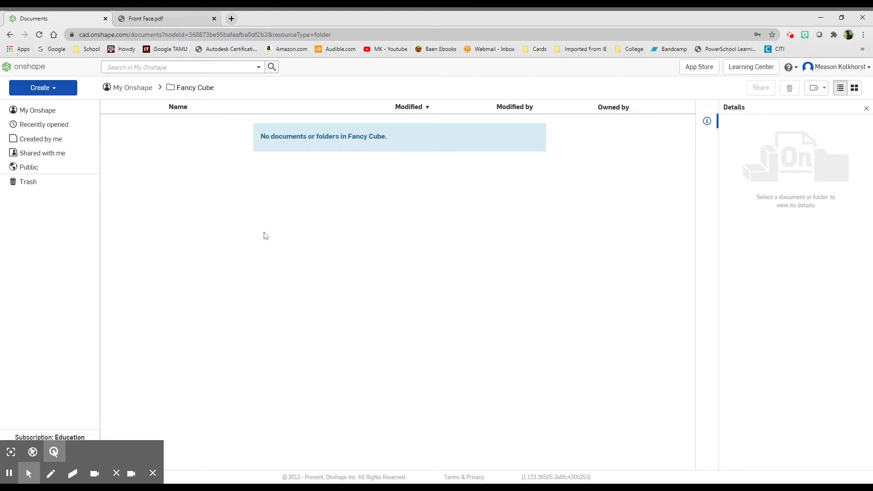
pyautogui.moveTo(142, 102)
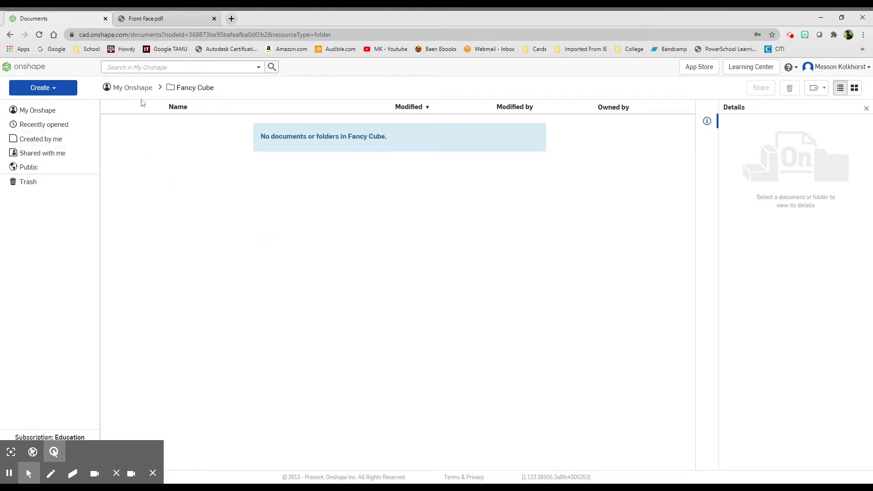
pyautogui.click(42, 88)
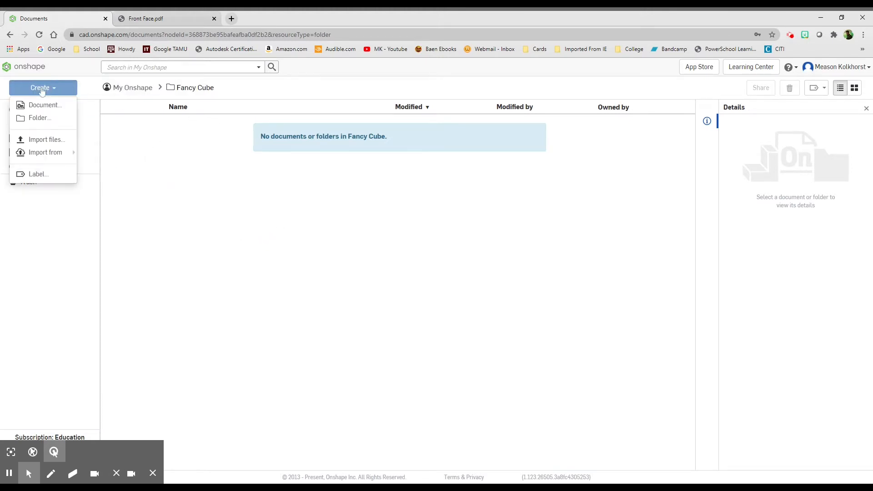
pyautogui.click(46, 106)
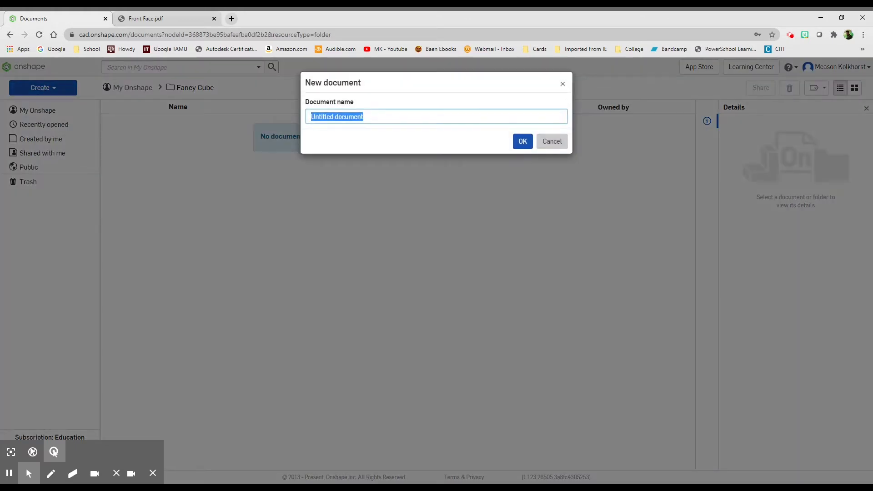
pyautogui.moveTo(402, 107)
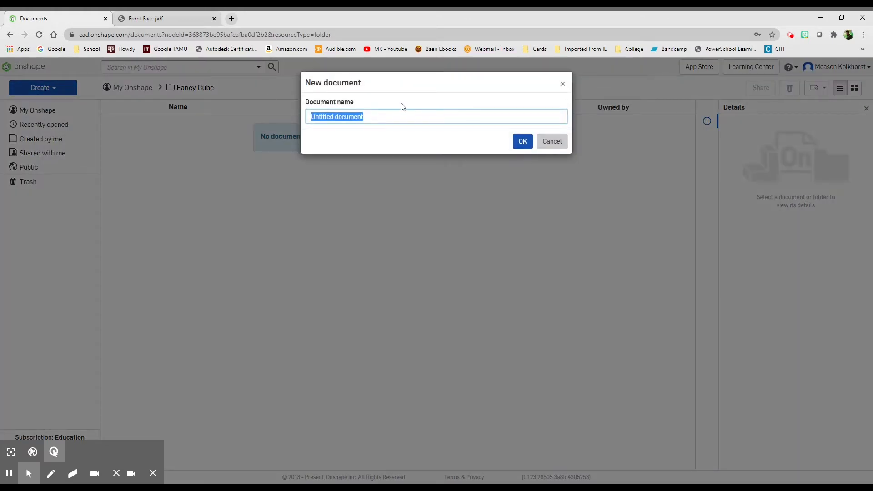
pyautogui.write('Front Face')
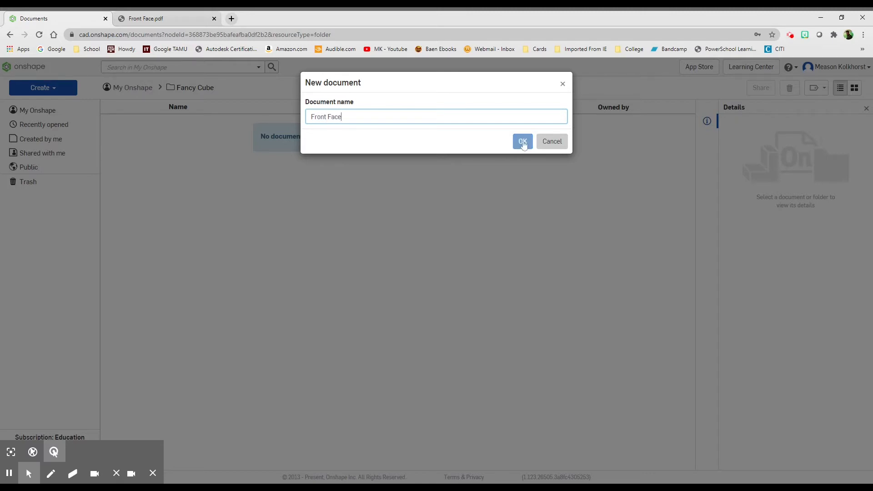
pyautogui.click(523, 141)
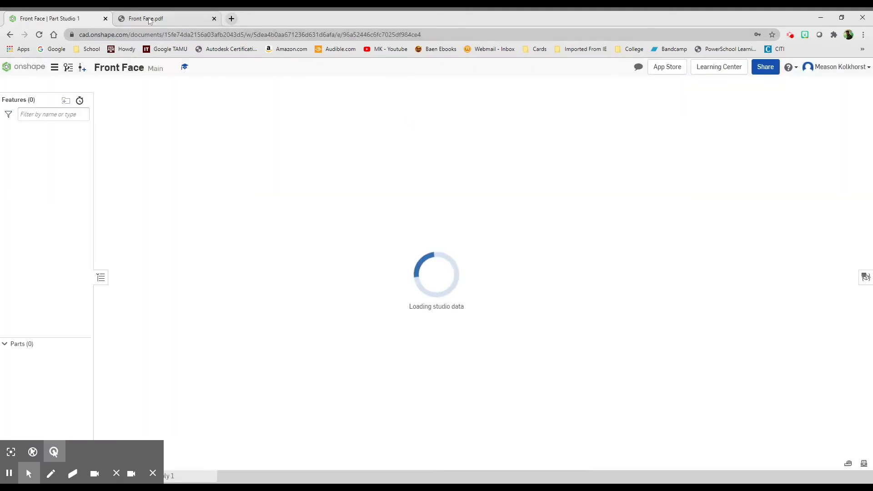
# - Switch to the Front Face.pdf tab to review the drawing's views and dimensions
pyautogui.click(150, 18)
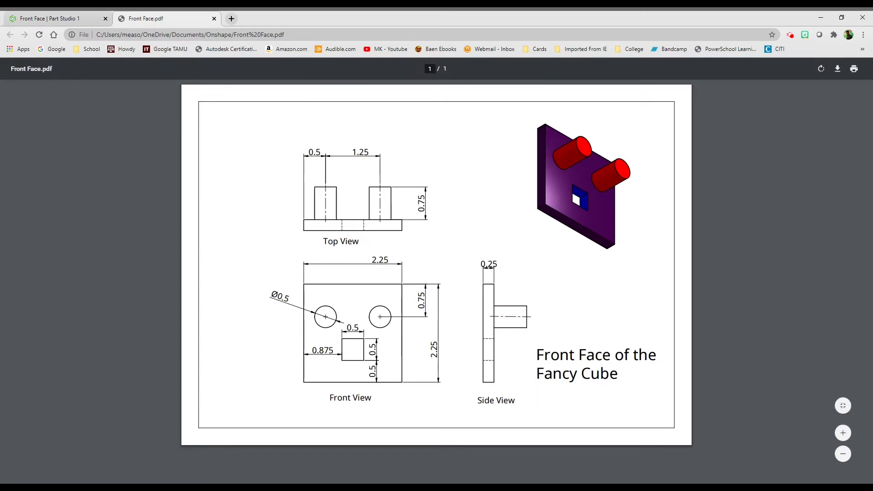
pyautogui.moveTo(395, 386)
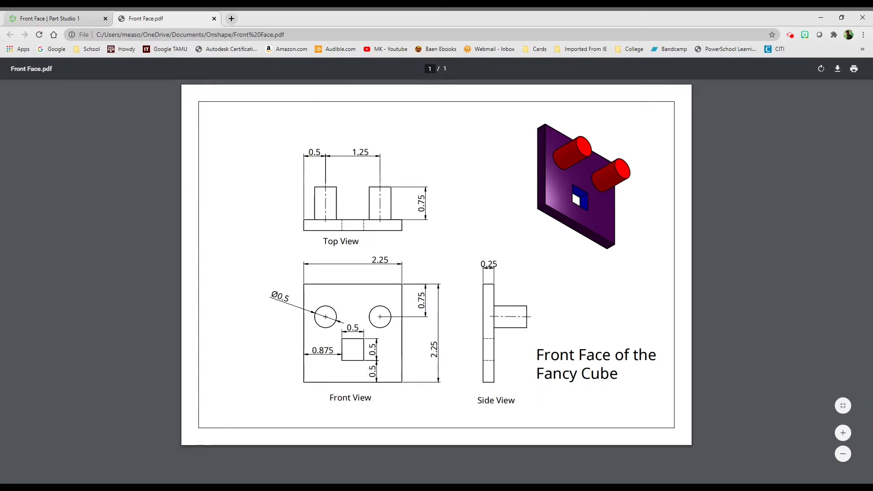
pyautogui.moveTo(338, 316)
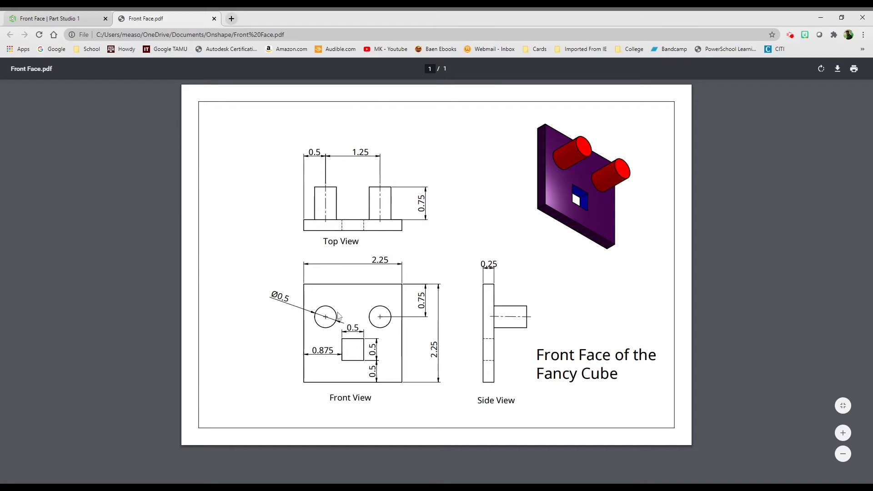
pyautogui.moveTo(295, 331)
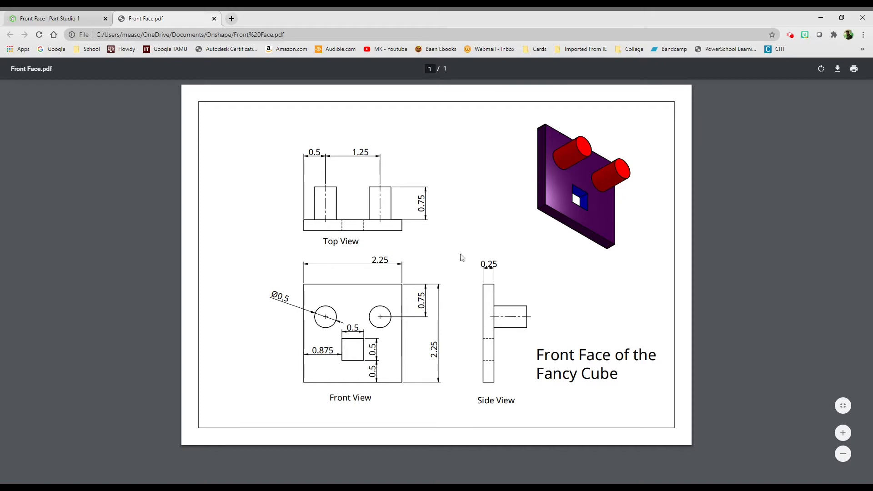
pyautogui.moveTo(351, 362)
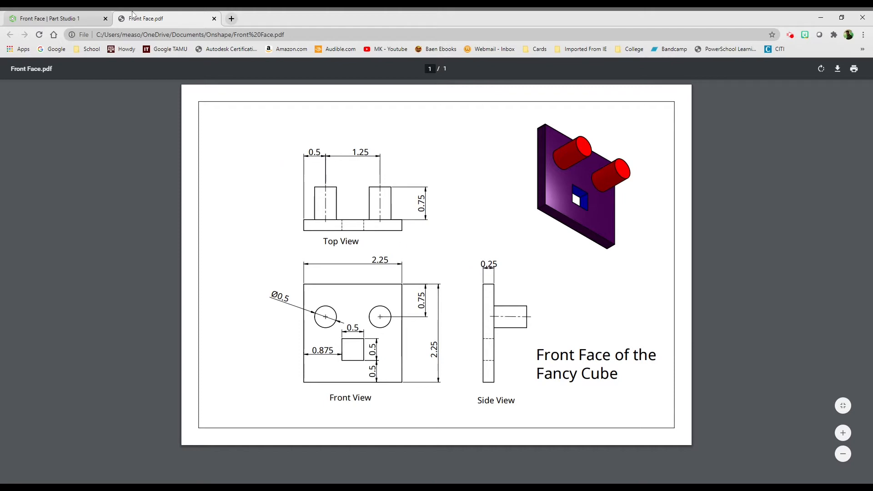
# - On the Front plane, sketch a corner rectangle starting at the origin
pyautogui.click(55, 18)
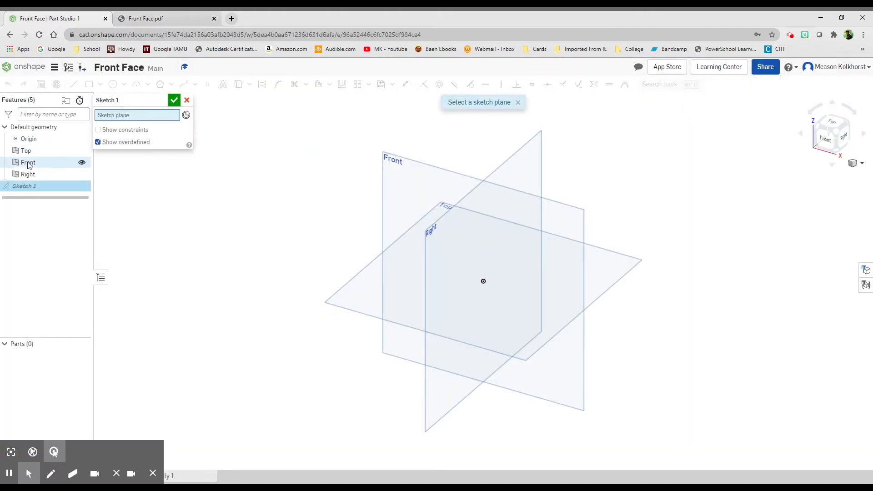
pyautogui.click(27, 162)
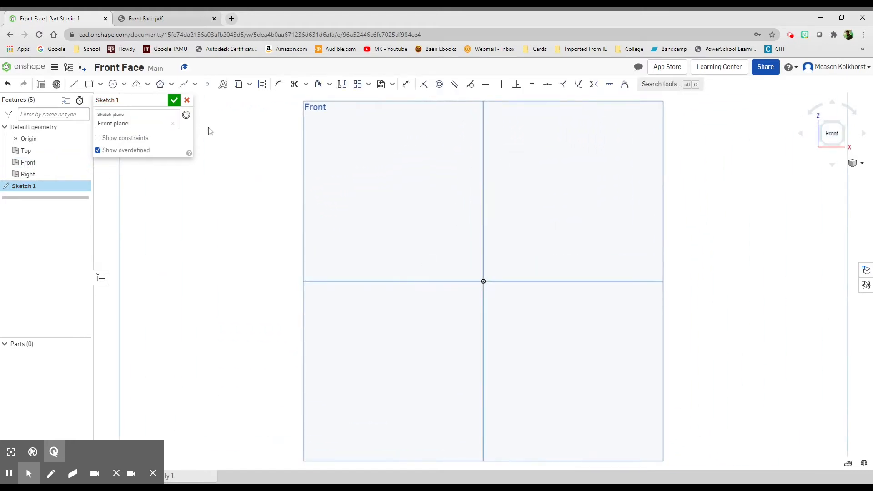
pyautogui.click(89, 83)
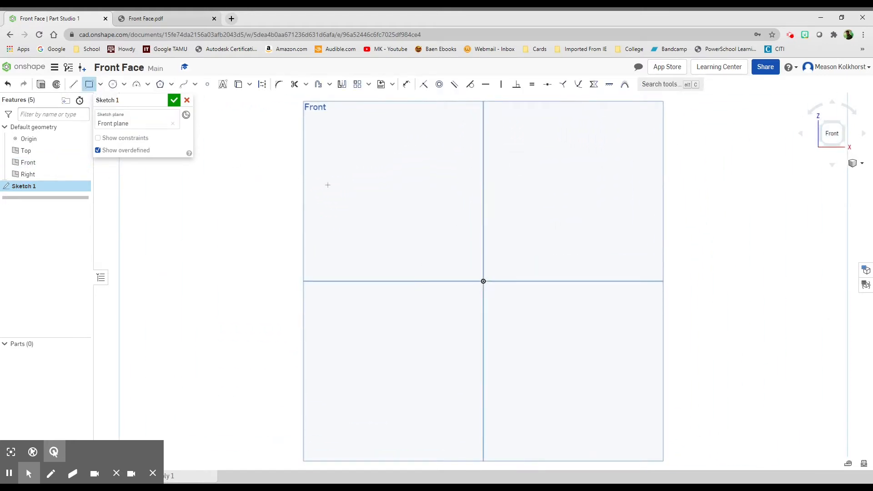
pyautogui.moveTo(482, 281); pyautogui.dragTo(558, 210)
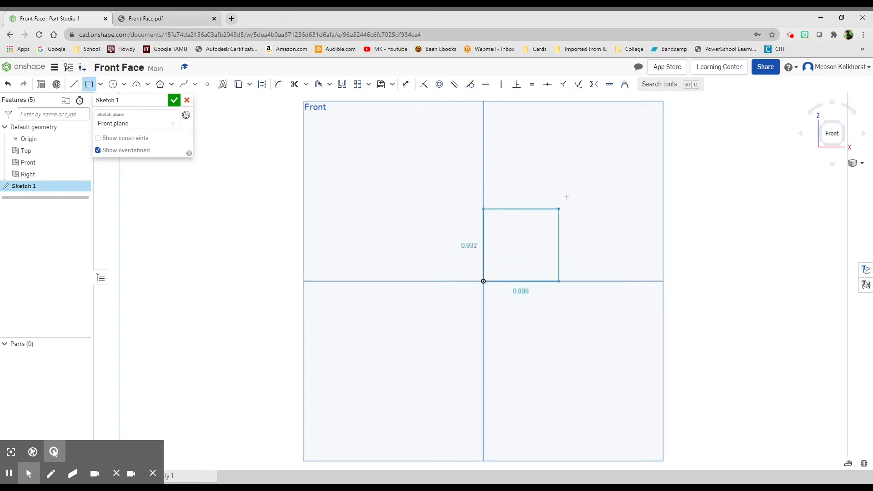
pyautogui.moveTo(558, 210); pyautogui.dragTo(575, 183)
pyautogui.write('2.25')
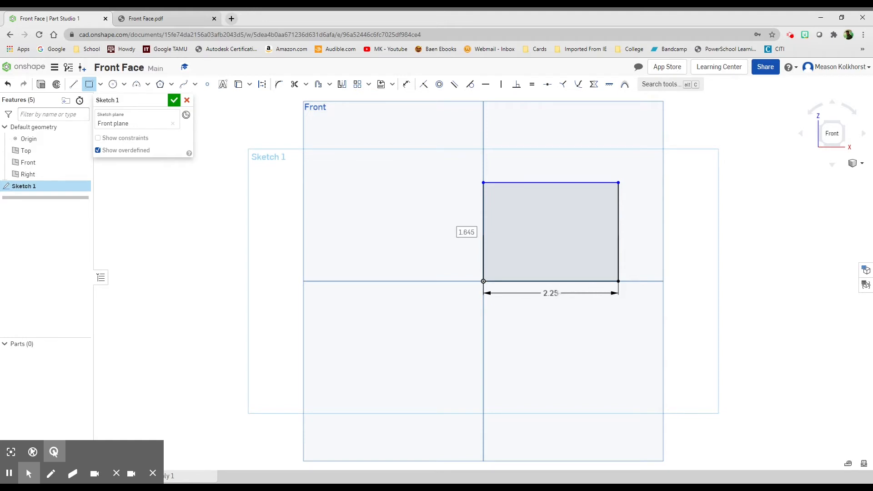
pyautogui.moveTo(443, 221)
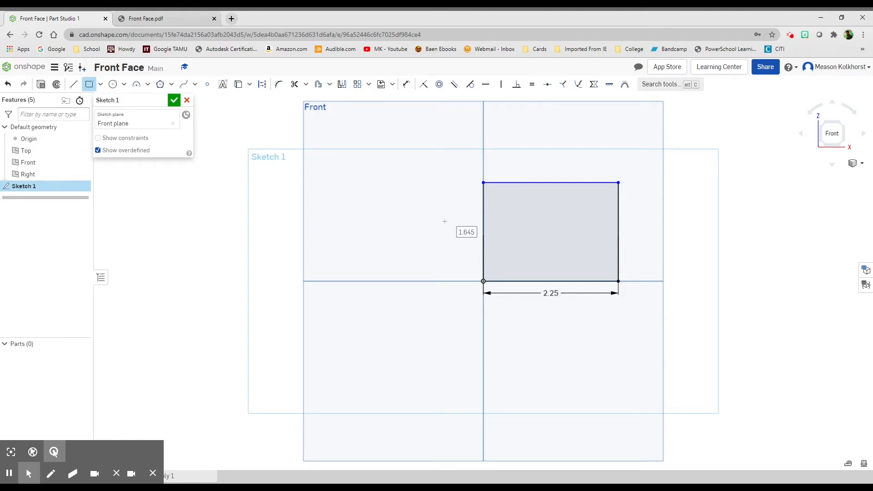
pyautogui.moveTo(456, 240)
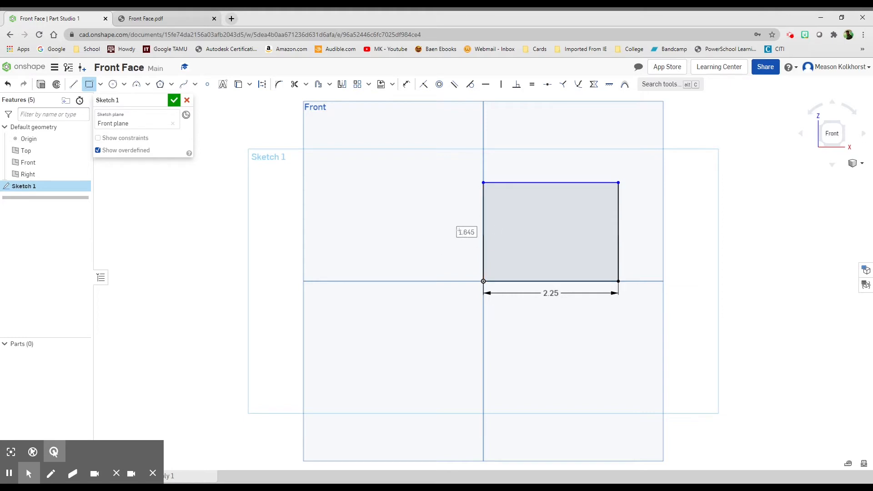
# - Dimension both sides of the rectangle 2.25 in and finish Sketch 1
pyautogui.moveTo(385, 148); pyautogui.dragTo(445, 154)
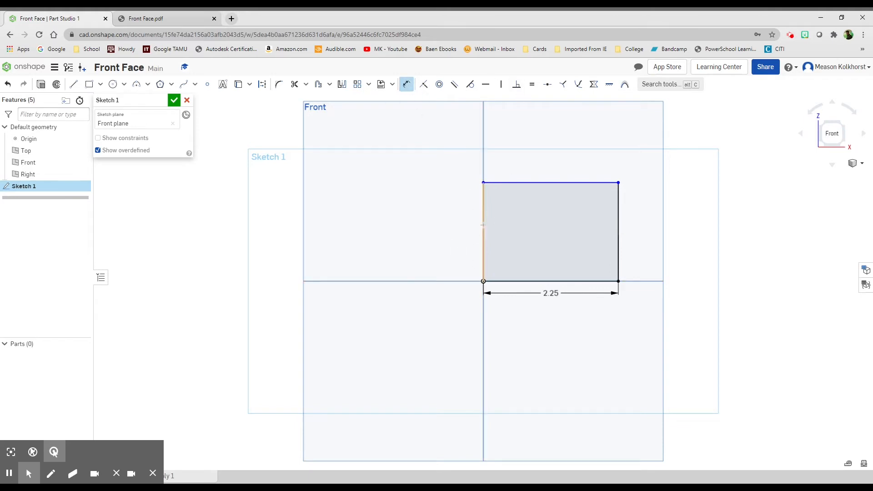
pyautogui.click(483, 231)
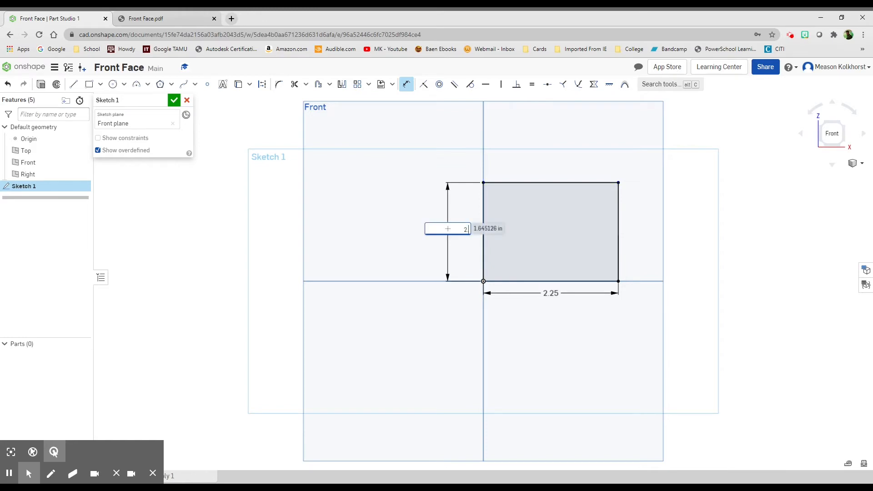
pyautogui.write('2.25')
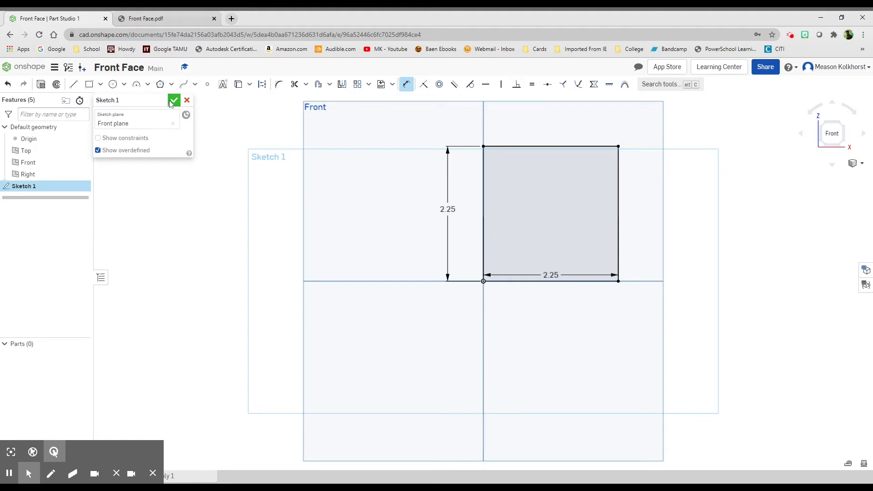
pyautogui.click(174, 100)
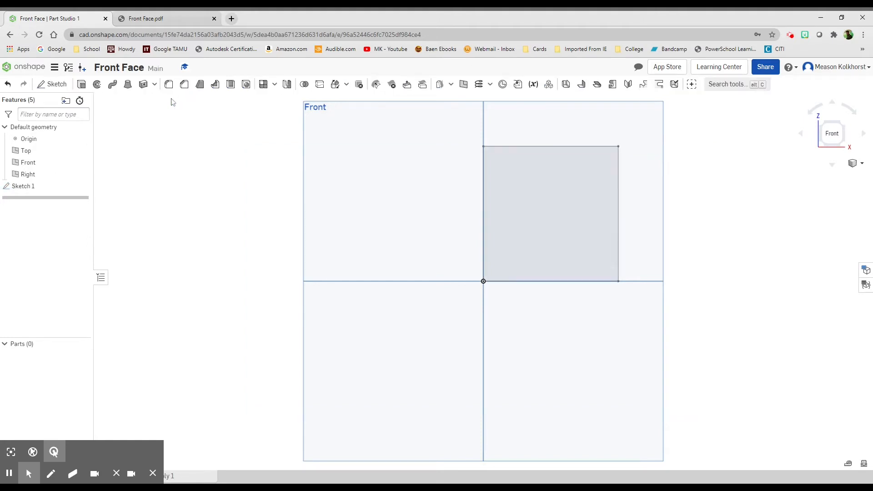
# - Extrude the square sketch 0.25 in into a plate, checking the PDF for thickness
pyautogui.click(127, 84)
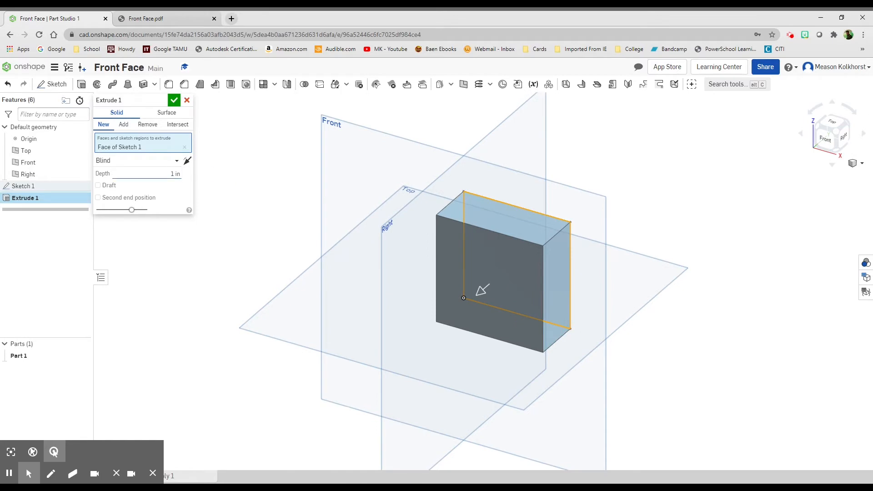
pyautogui.click(145, 173)
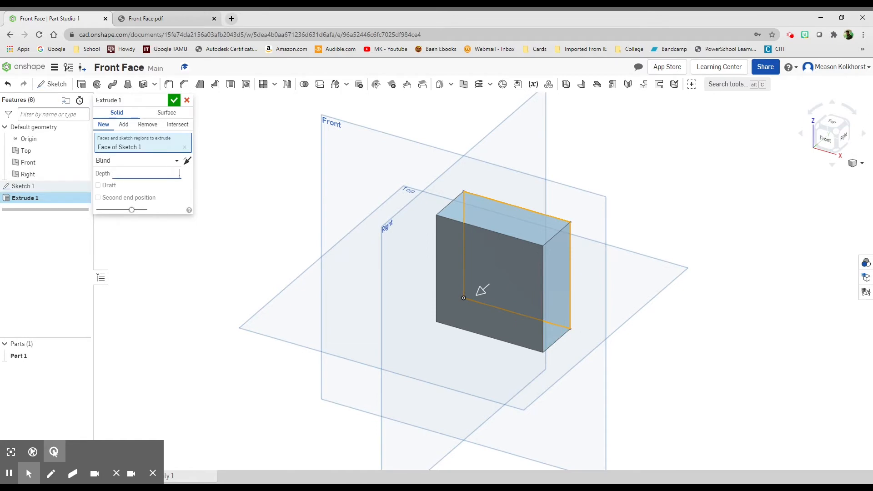
pyautogui.write('25')
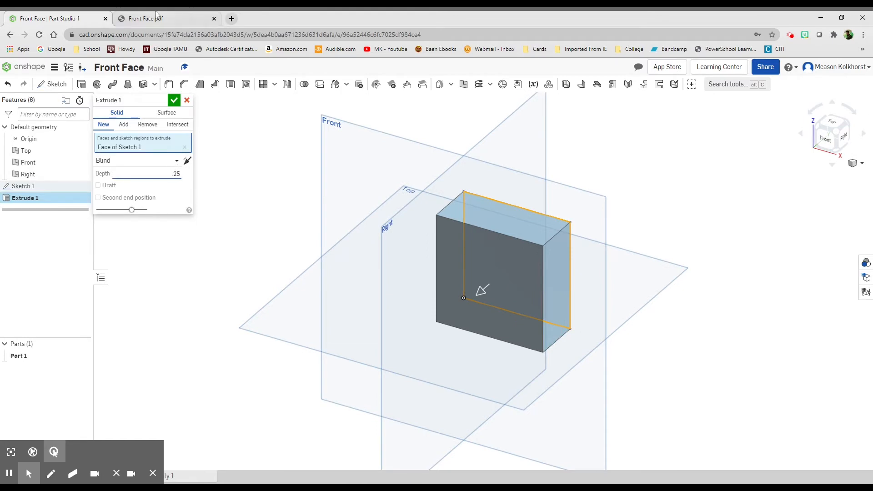
pyautogui.click(145, 18)
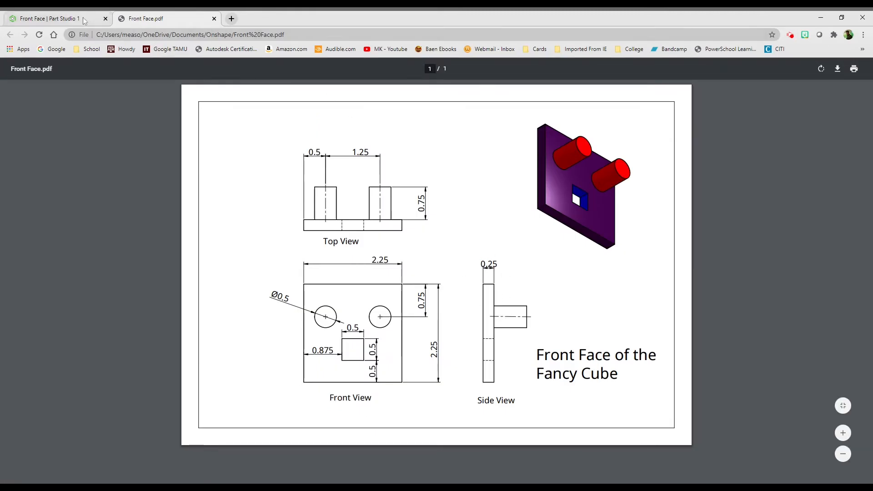
pyautogui.click(55, 18)
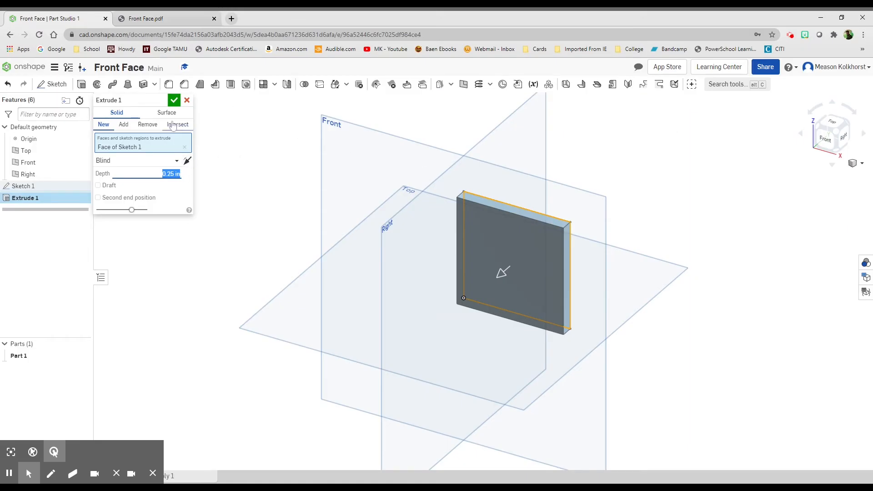
pyautogui.click(174, 100)
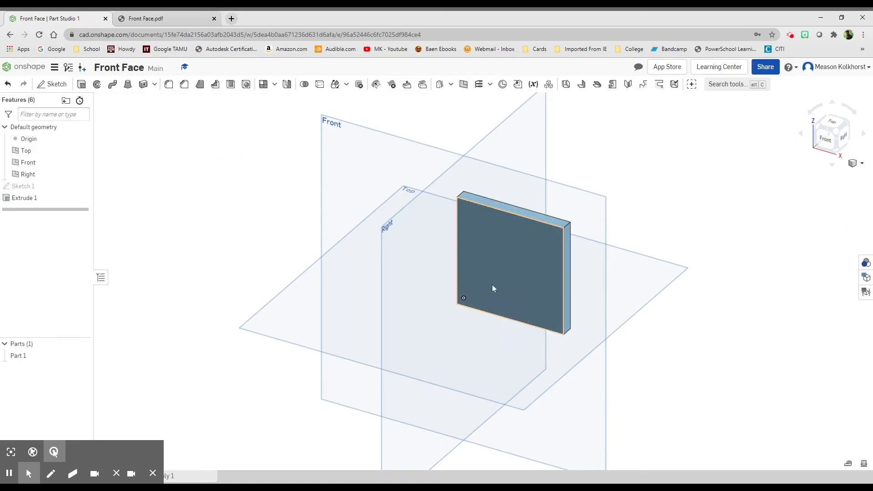
pyautogui.moveTo(501, 242)
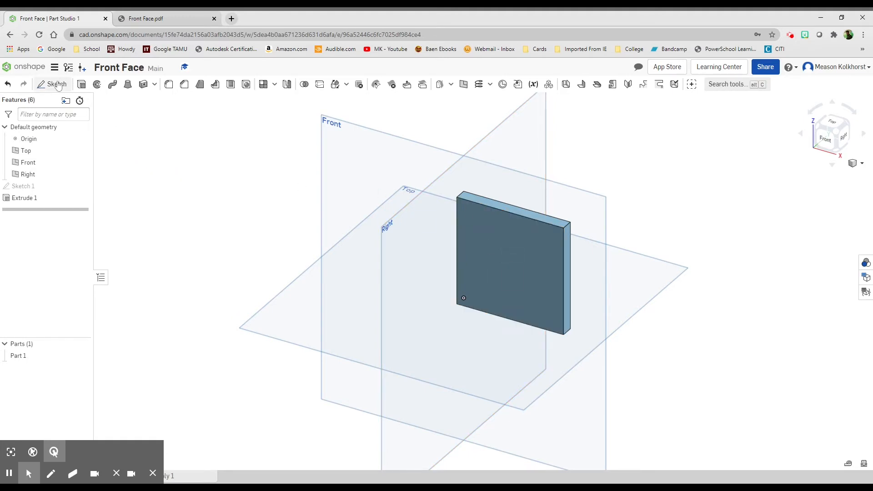
# - Start Sketch 2 on the plate's front face and draw a horizontal line across it, 0.75 in below the top
pyautogui.click(56, 84)
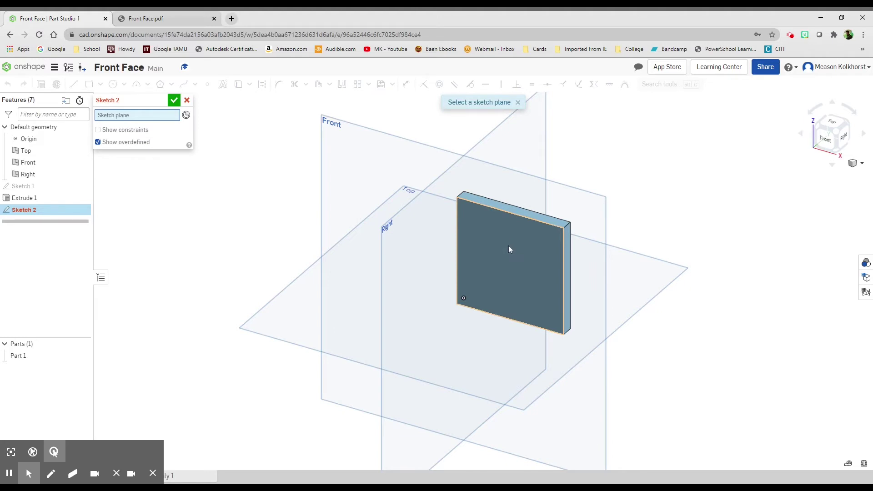
pyautogui.click(509, 249)
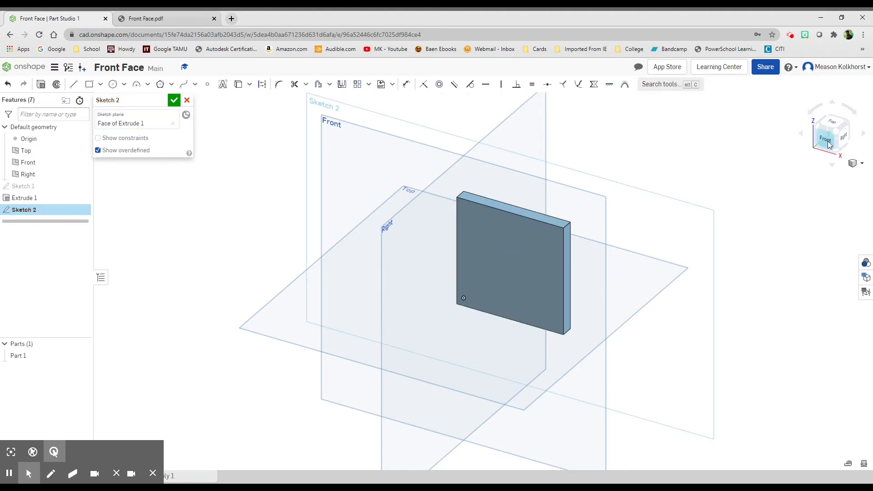
pyautogui.click(825, 138)
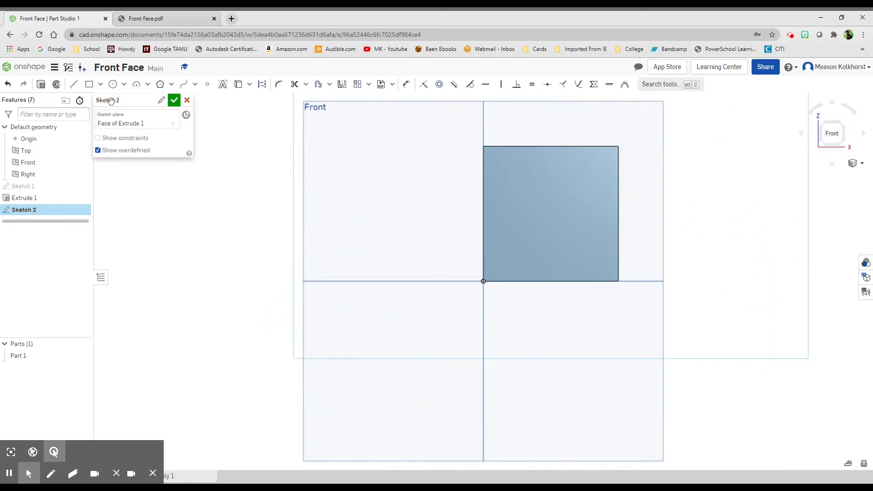
pyautogui.moveTo(112, 85)
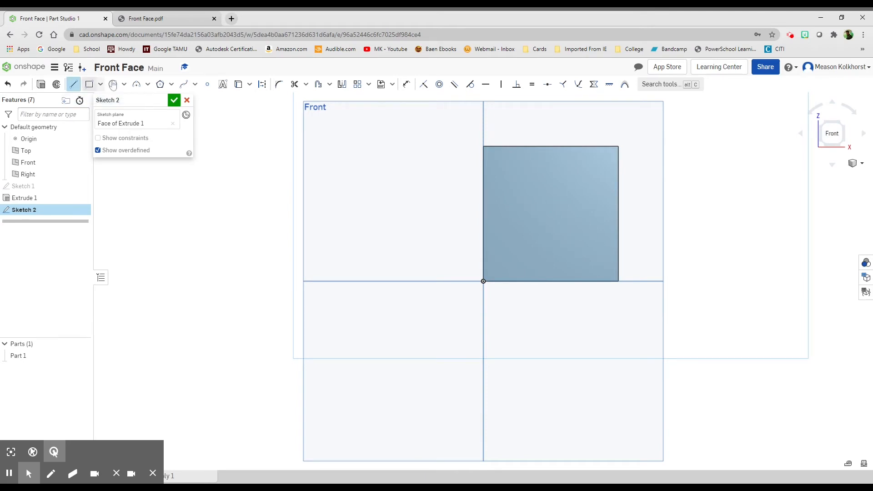
pyautogui.moveTo(483, 182)
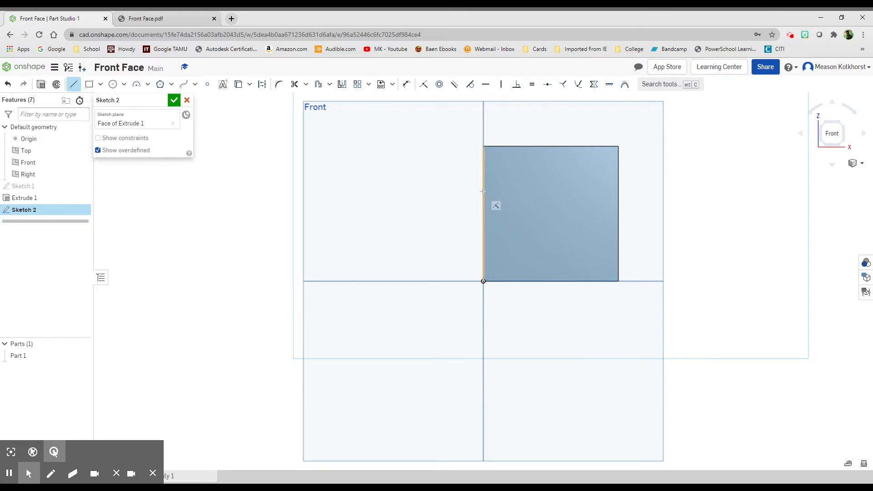
pyautogui.moveTo(483, 214)
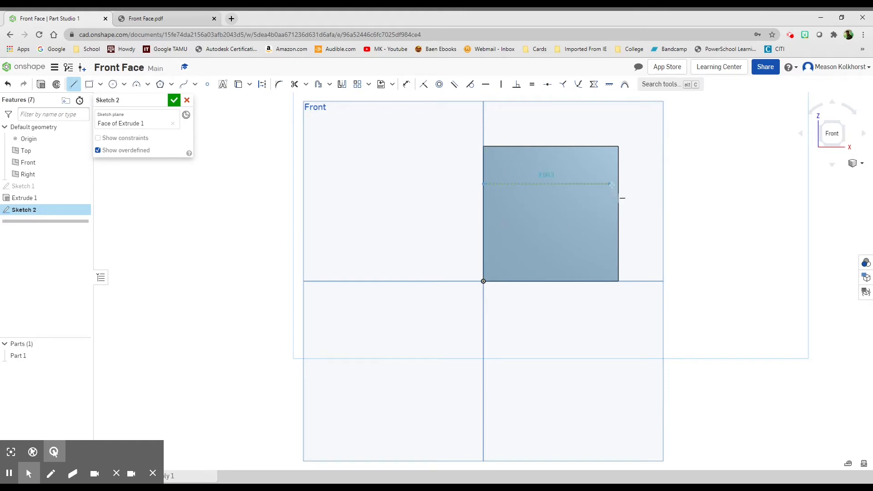
pyautogui.click(550, 183)
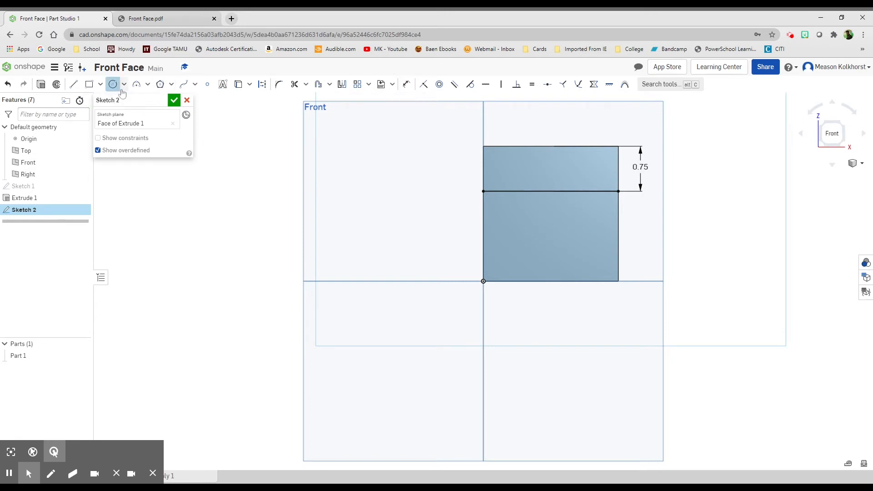
# - Draw two 0.5 in diameter eye circles on the line, 0.5 in from each side
pyautogui.click(526, 191)
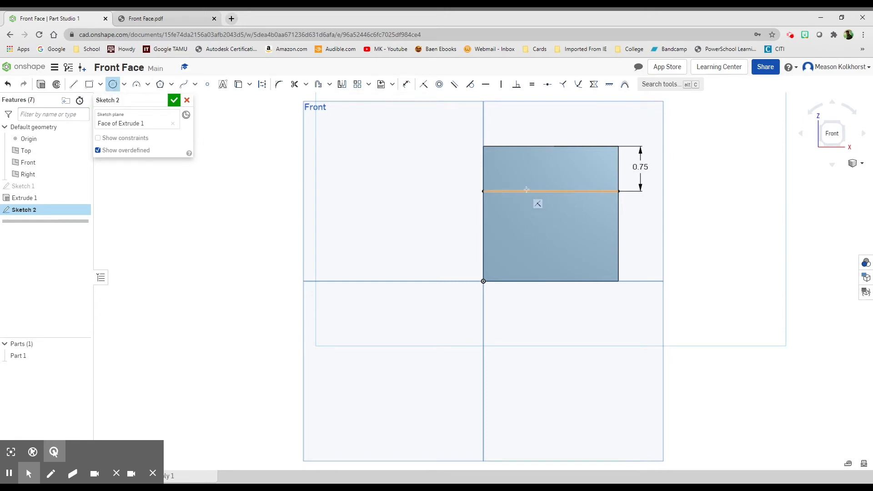
pyautogui.moveTo(511, 196)
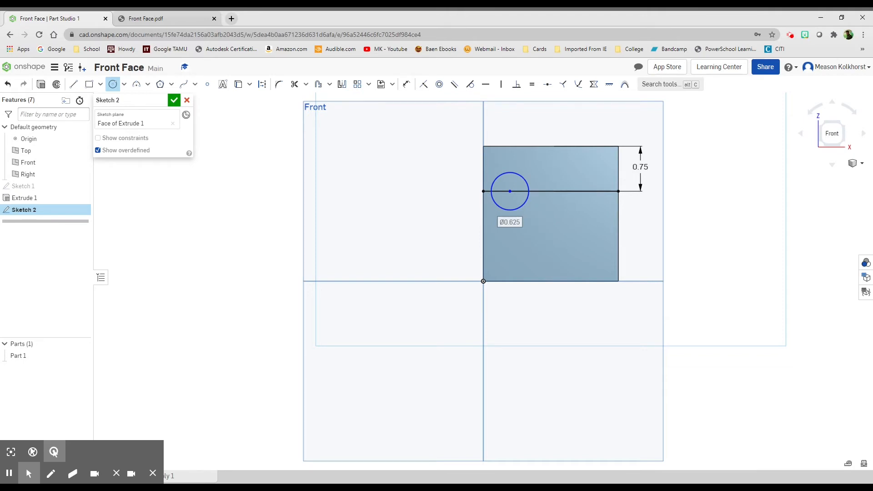
pyautogui.write('0.5')
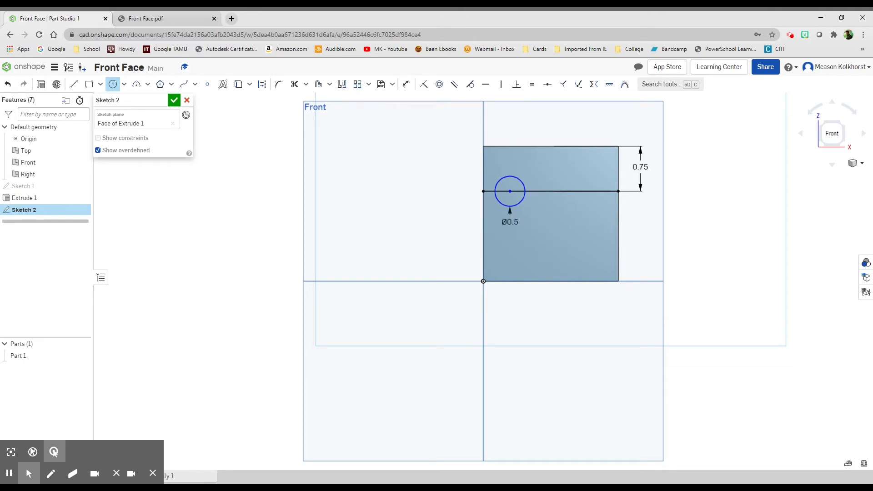
pyautogui.moveTo(573, 204)
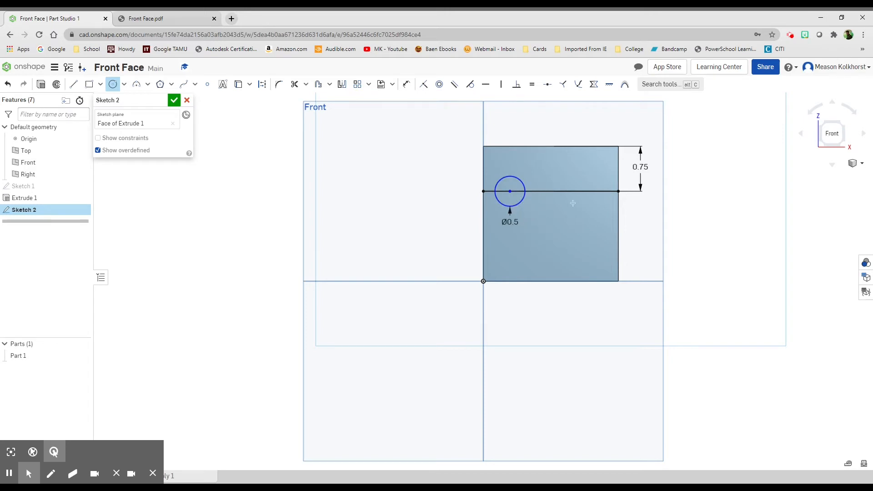
pyautogui.click(572, 191)
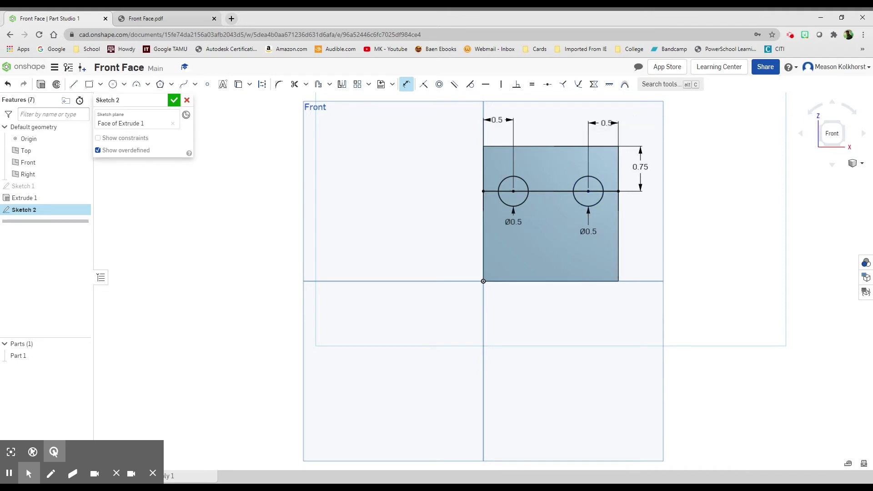
pyautogui.moveTo(518, 121)
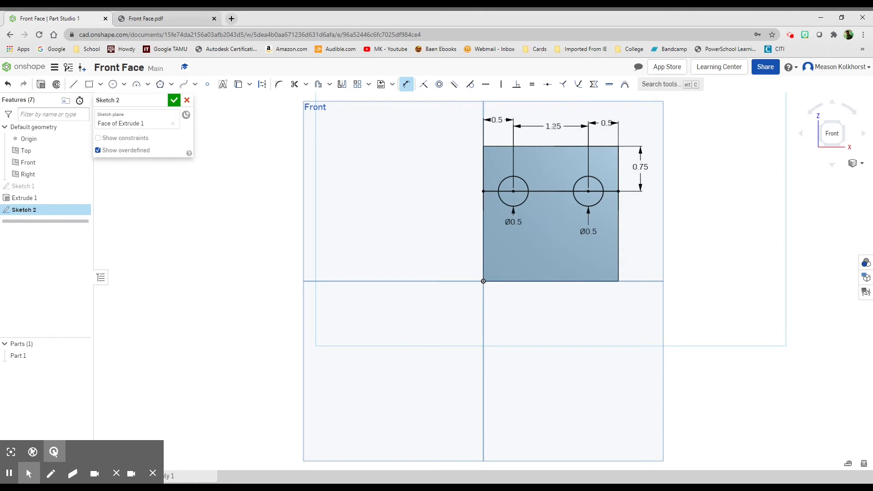
pyautogui.doubleClick(551, 125)
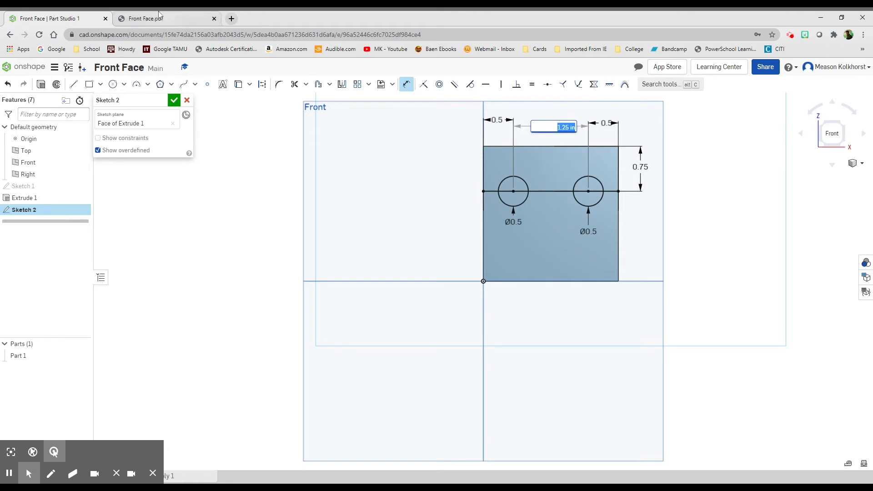
pyautogui.click(145, 18)
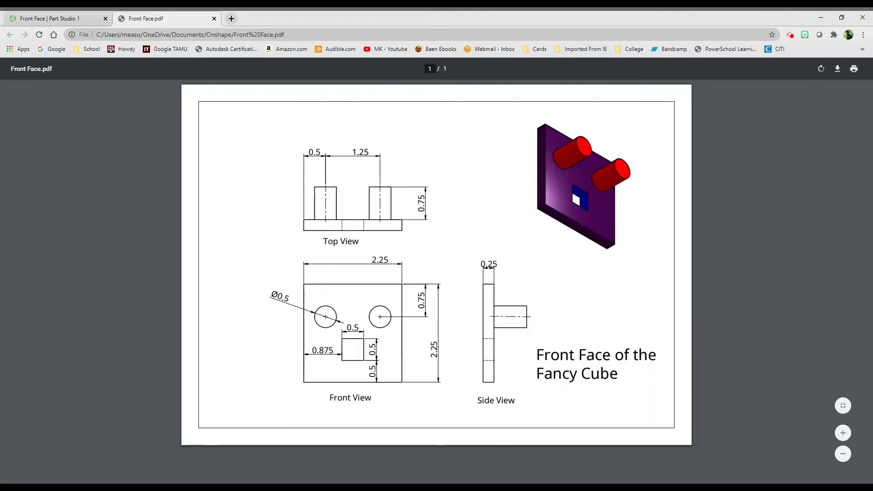
pyautogui.moveTo(381, 201)
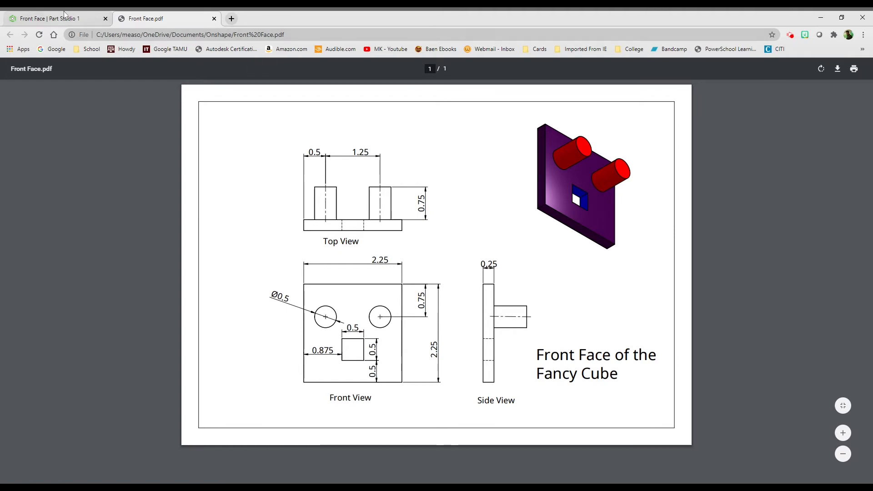
pyautogui.click(50, 18)
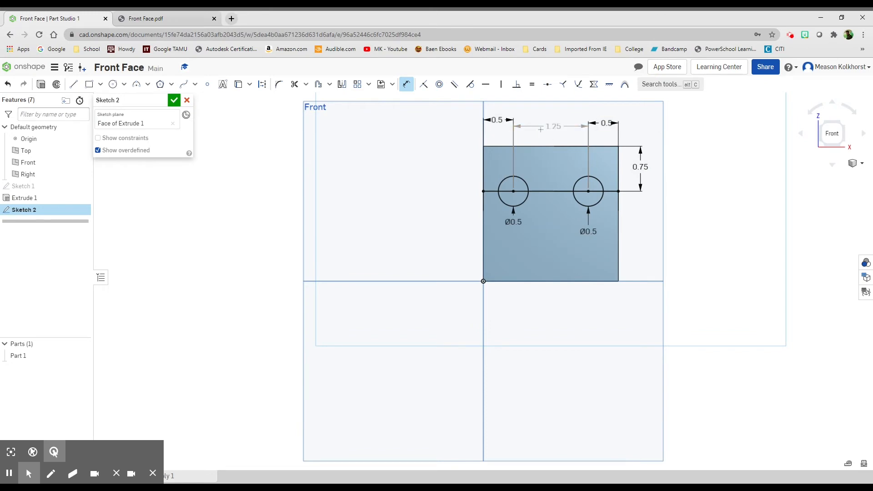
# - Delete the redundant 1.25 in spacing dimension between the eye circles
pyautogui.click(551, 126)
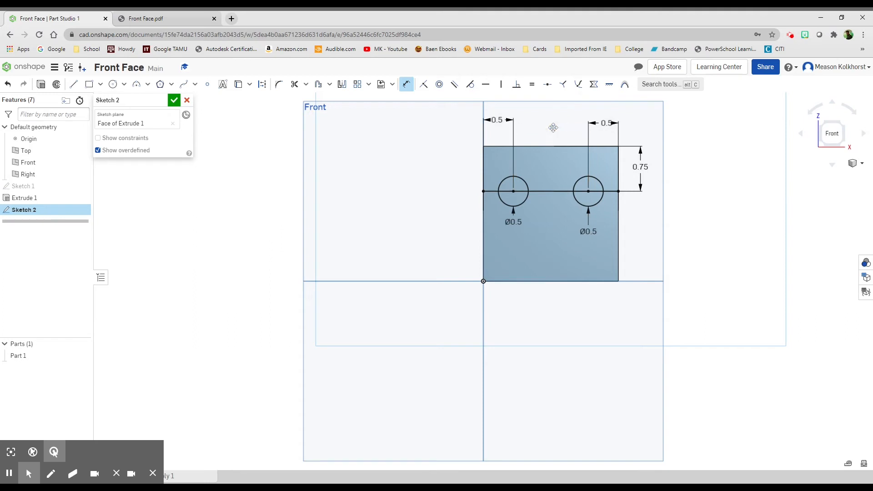
pyautogui.moveTo(383, 73)
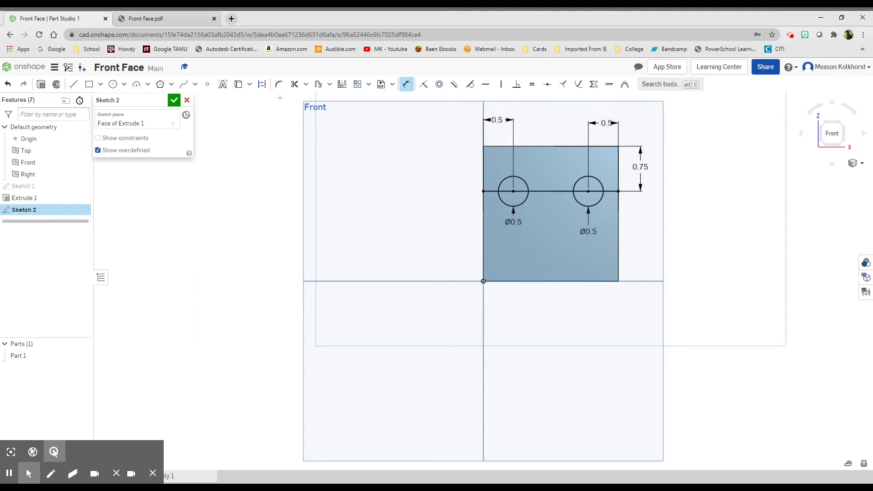
# - Extrude both eye circles out 0.75 in from the plate, checking the PDF for depth
pyautogui.click(174, 100)
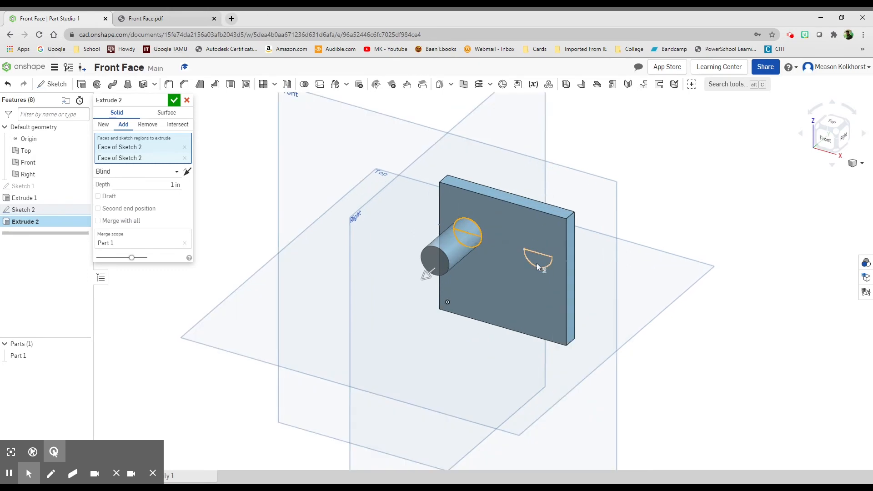
pyautogui.click(529, 256)
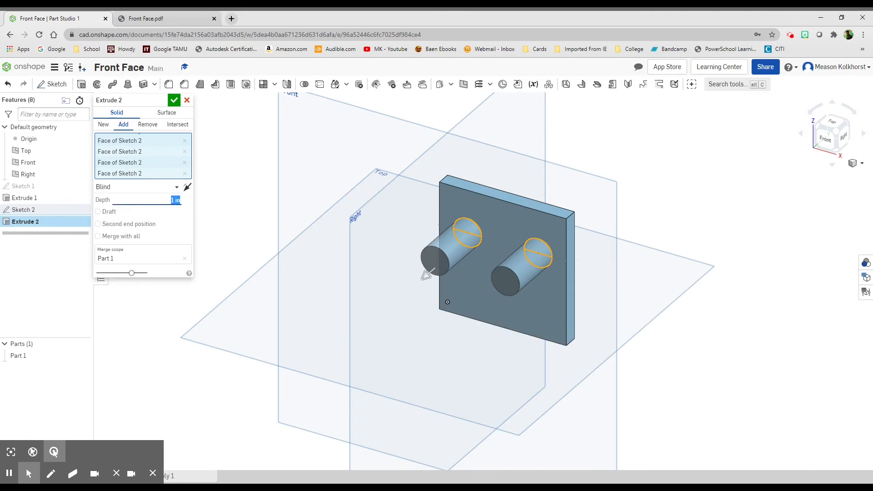
pyautogui.write('75')
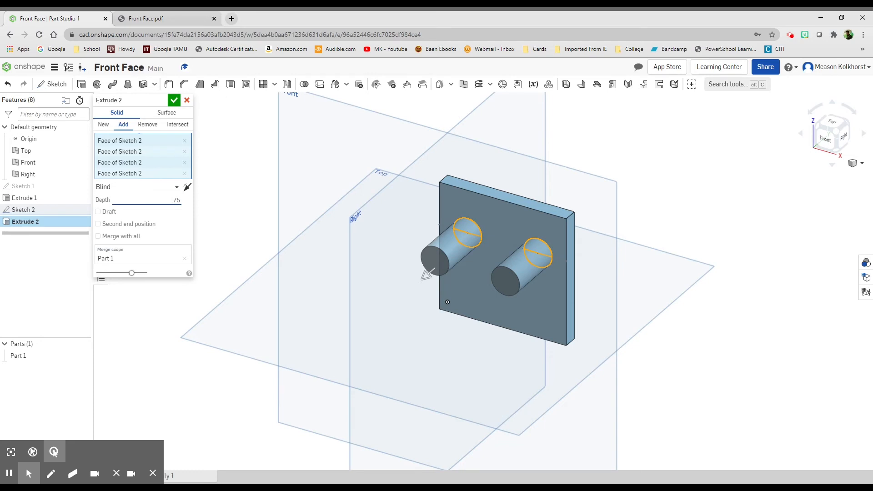
pyautogui.click(145, 18)
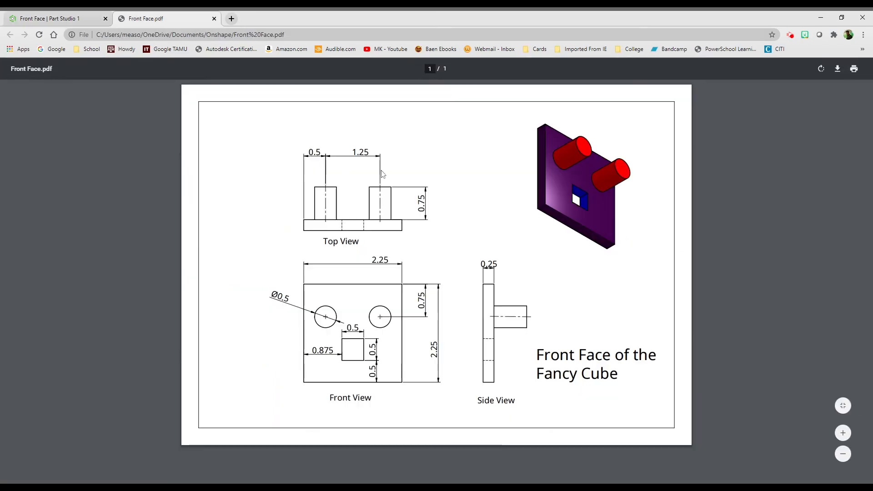
pyautogui.moveTo(583, 172)
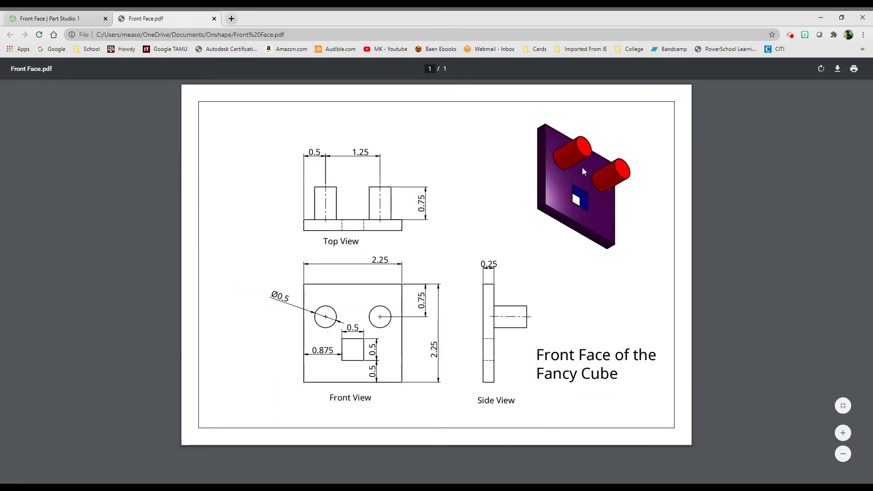
pyautogui.moveTo(105, 18)
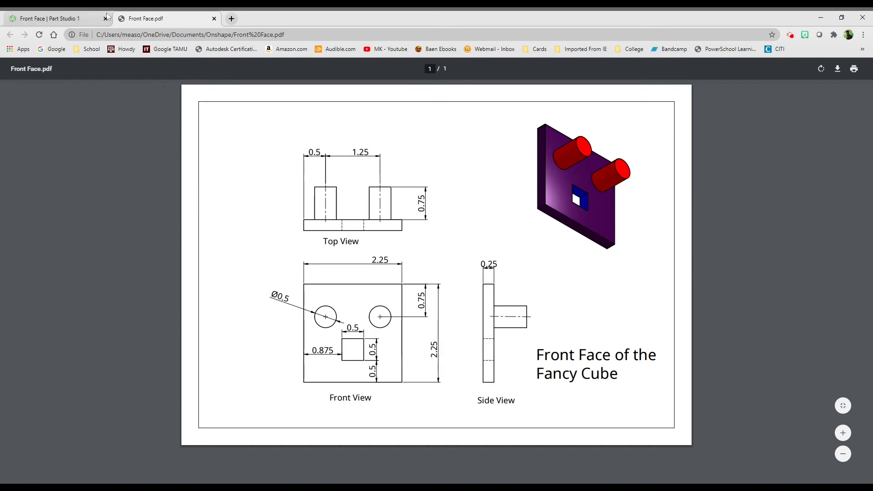
pyautogui.click(55, 19)
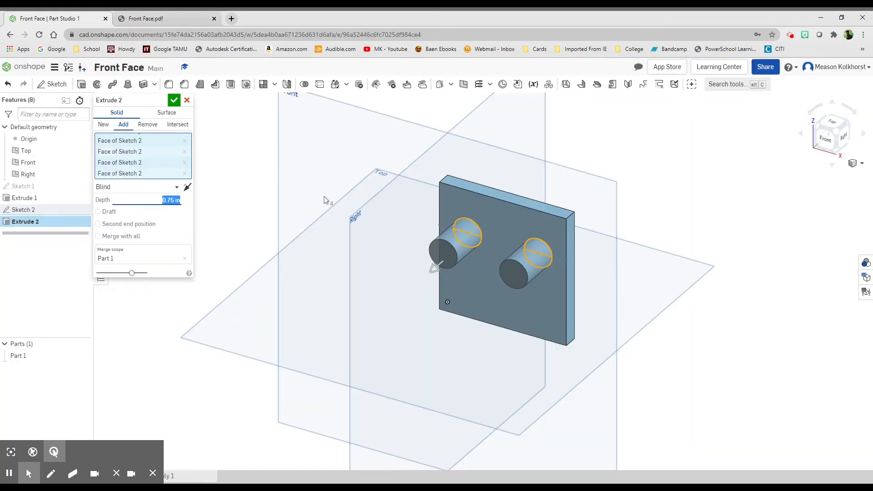
# - Accept Extrude 2 and begin Sketch 3 on the plate's front face
pyautogui.click(173, 100)
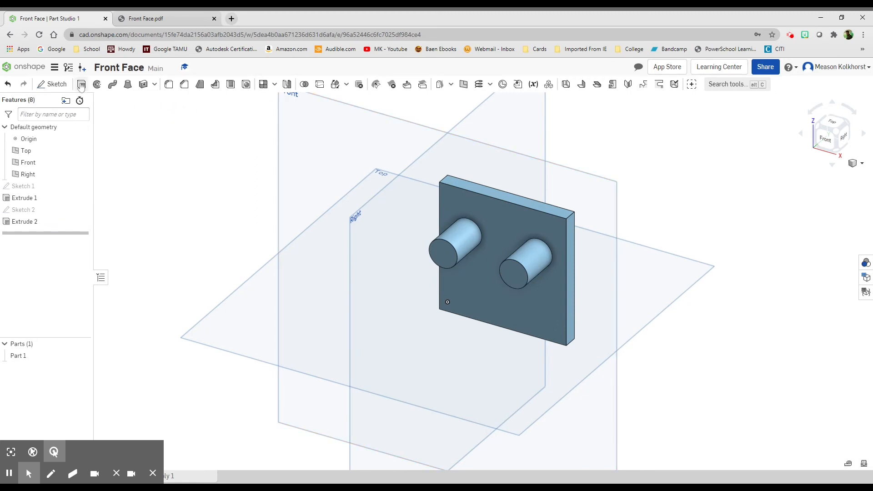
pyautogui.click(81, 84)
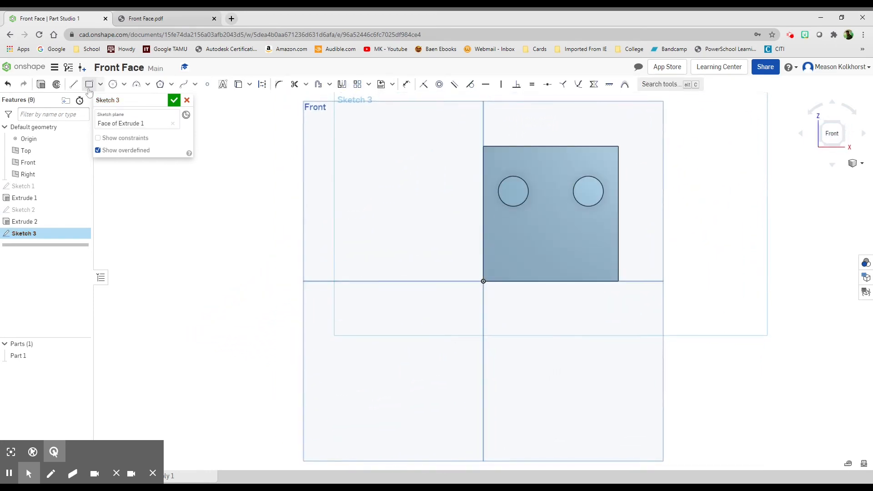
# - Sketch a 0.5 by 0.5 in square mouth below the eyes
pyautogui.click(89, 83)
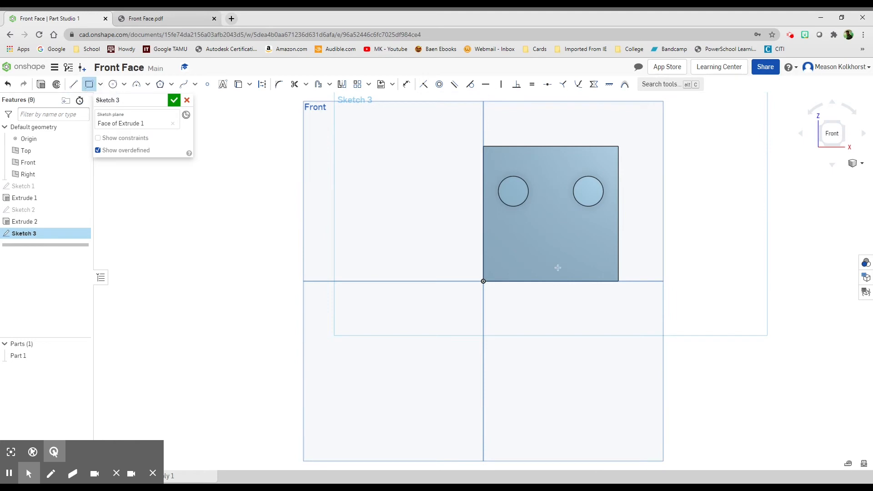
pyautogui.moveTo(534, 233); pyautogui.dragTo(562, 252)
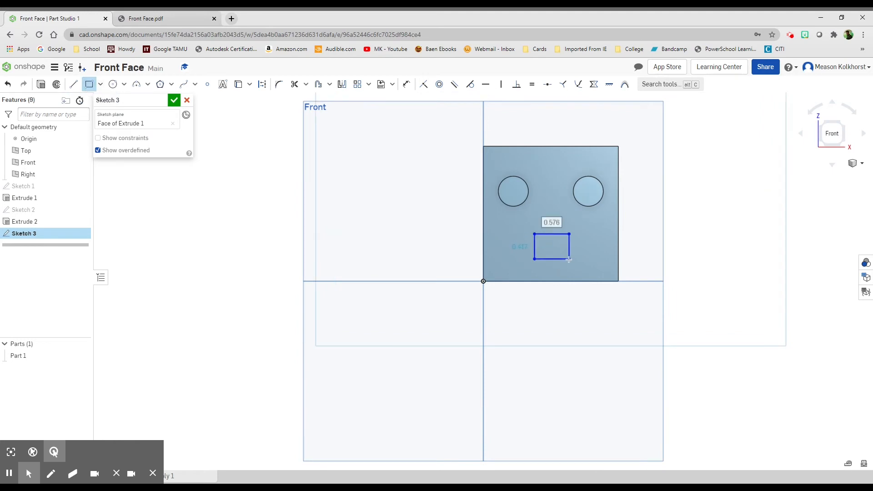
pyautogui.moveTo(650, 205)
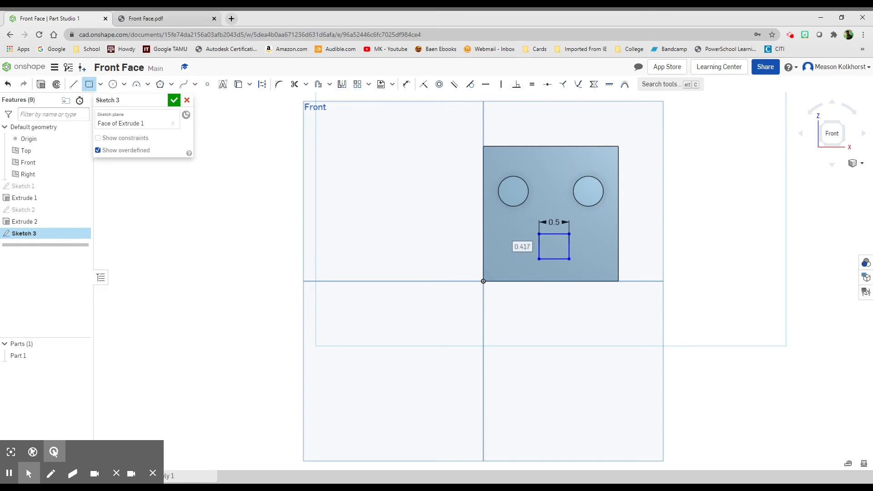
pyautogui.write('0.5')
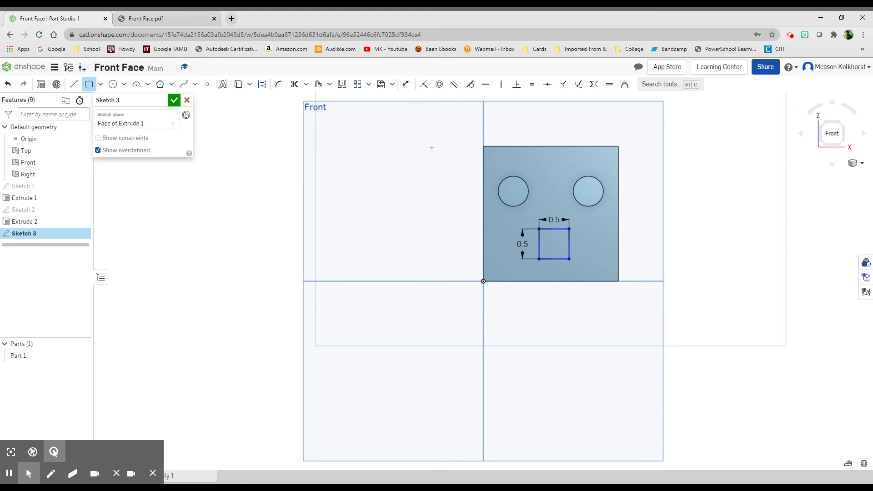
pyautogui.click(406, 84)
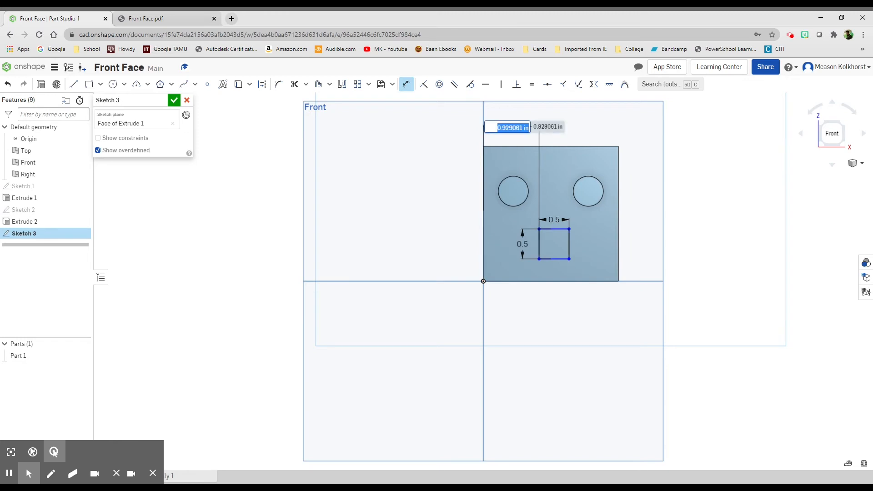
# - Dimension the square 0.875 in from the left edge and 0.5 in from the bottom, then accept Sketch 3
pyautogui.write('875')
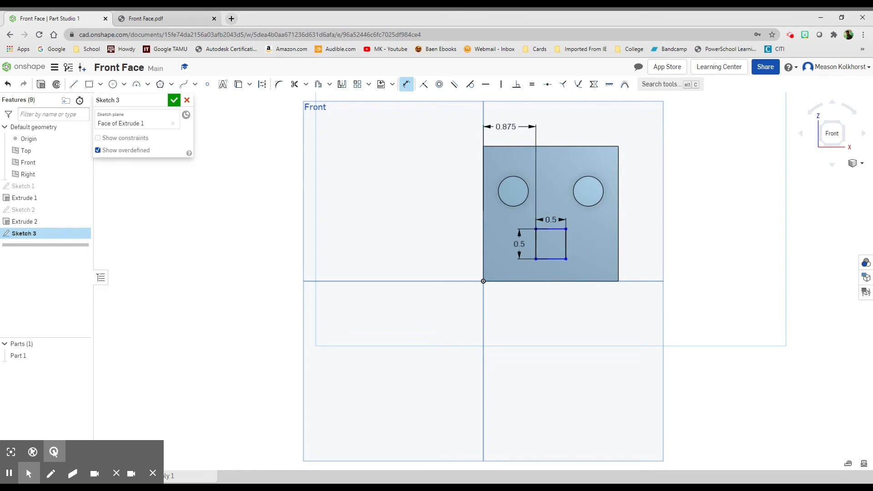
pyautogui.moveTo(540, 198)
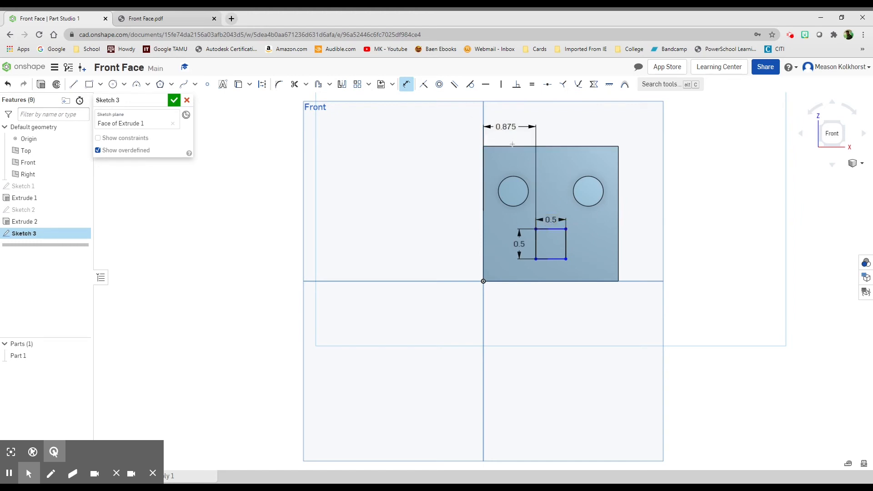
pyautogui.moveTo(544, 124)
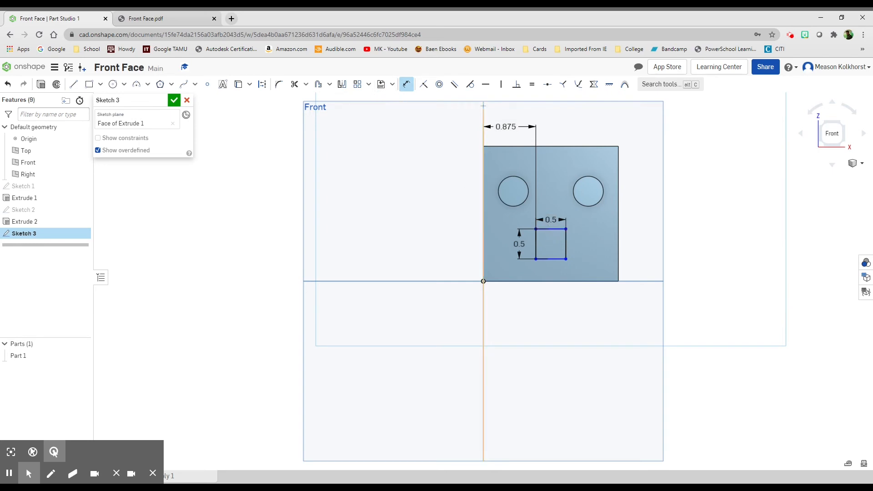
pyautogui.moveTo(406, 83)
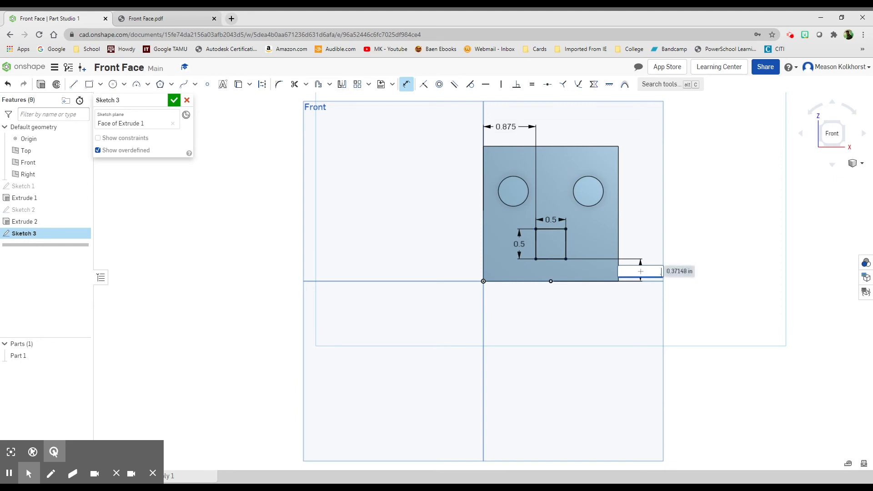
pyautogui.write('0.5')
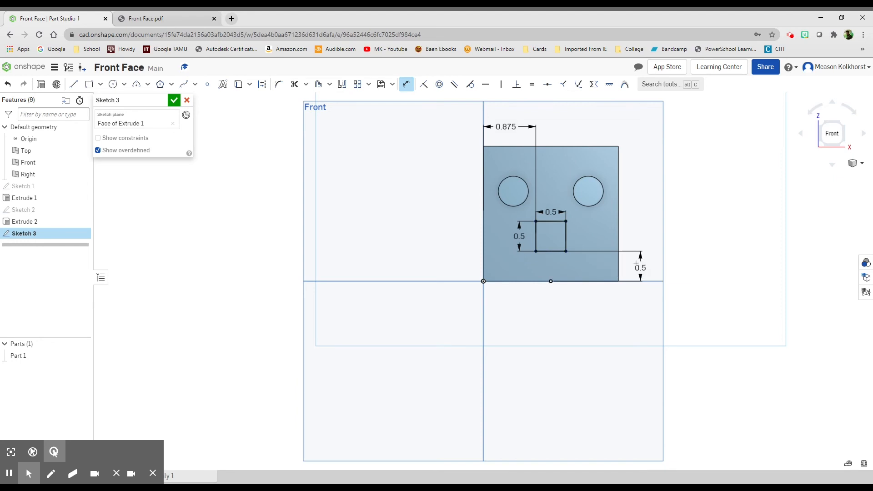
pyautogui.moveTo(524, 276)
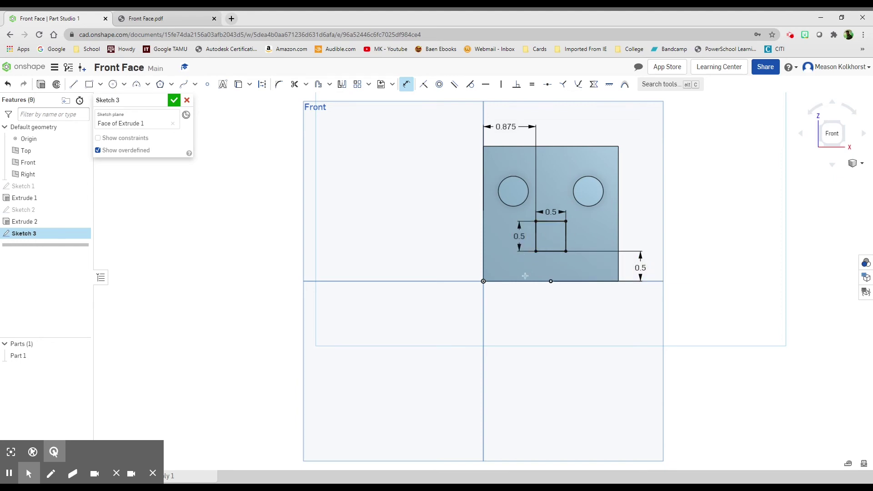
pyautogui.moveTo(541, 176)
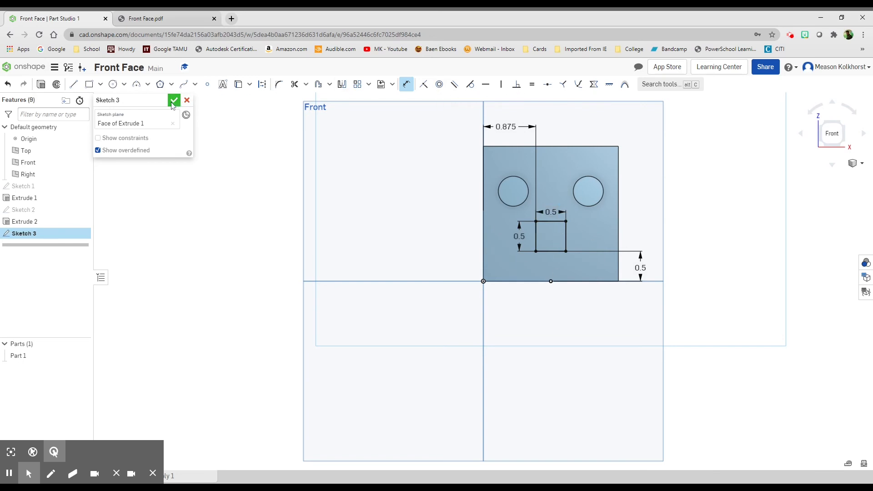
pyautogui.click(174, 100)
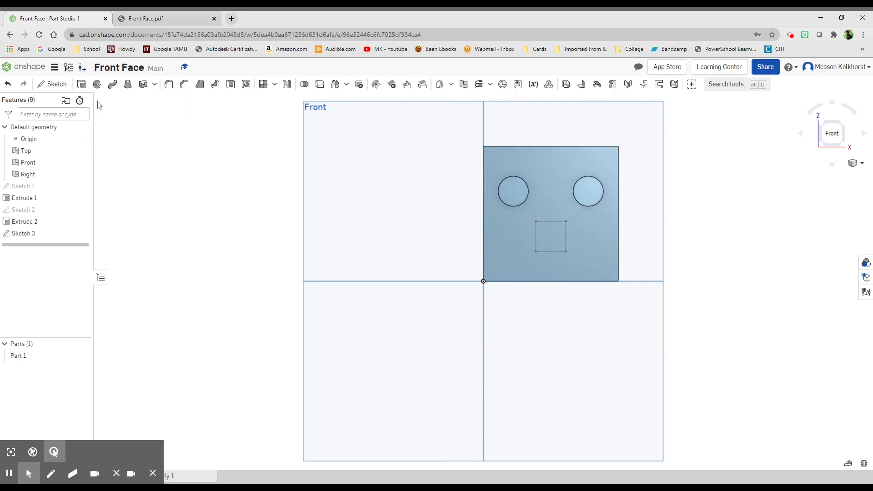
# - Extrude the square region as a Remove cut through the plate and accept Extrude 3
pyautogui.click(168, 84)
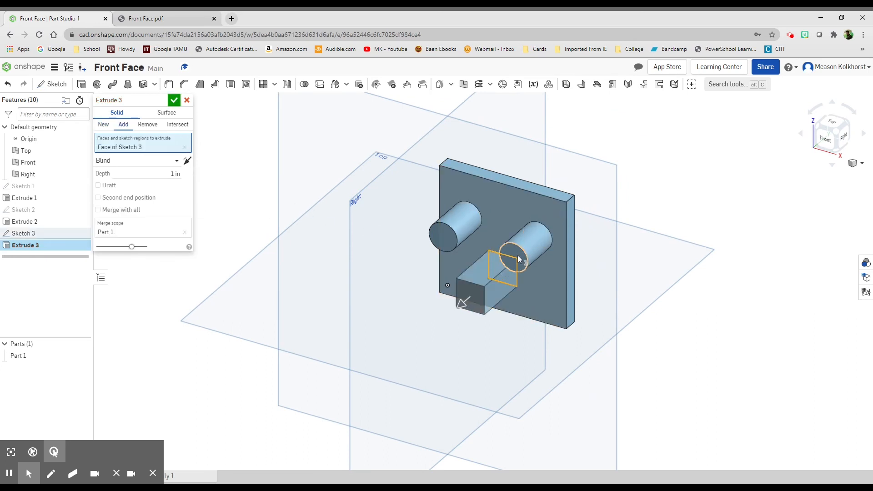
pyautogui.moveTo(329, 319)
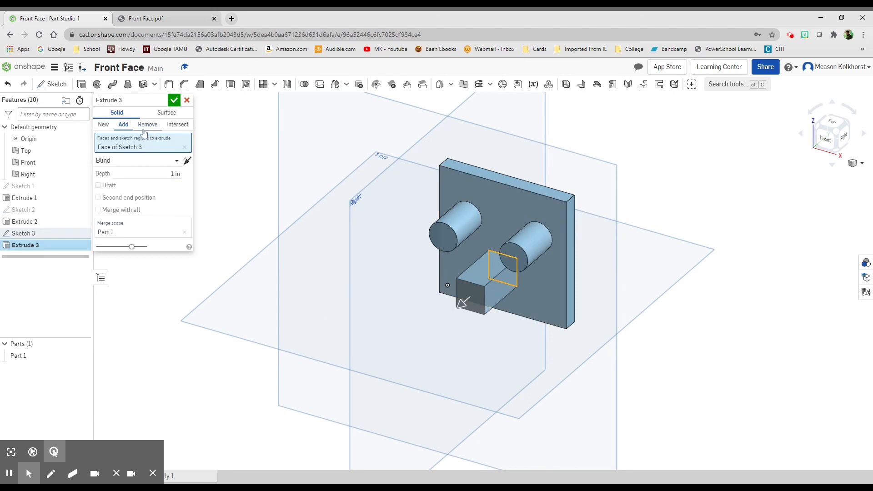
pyautogui.click(147, 124)
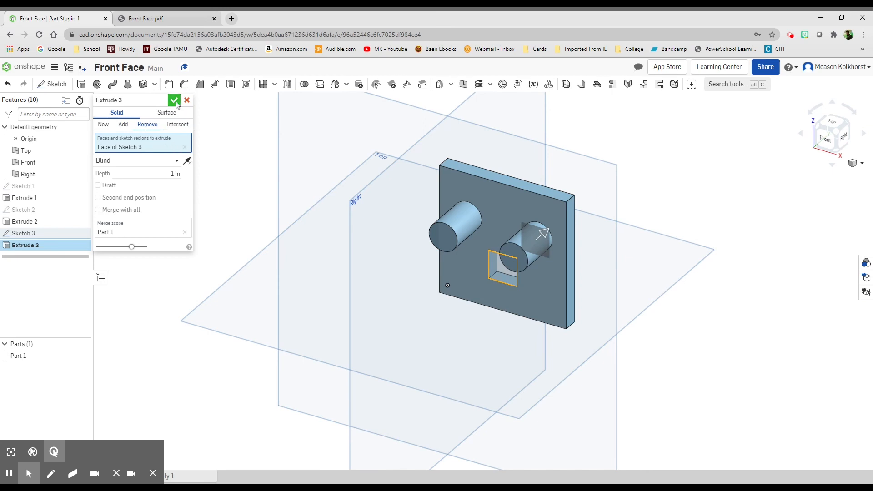
pyautogui.click(175, 100)
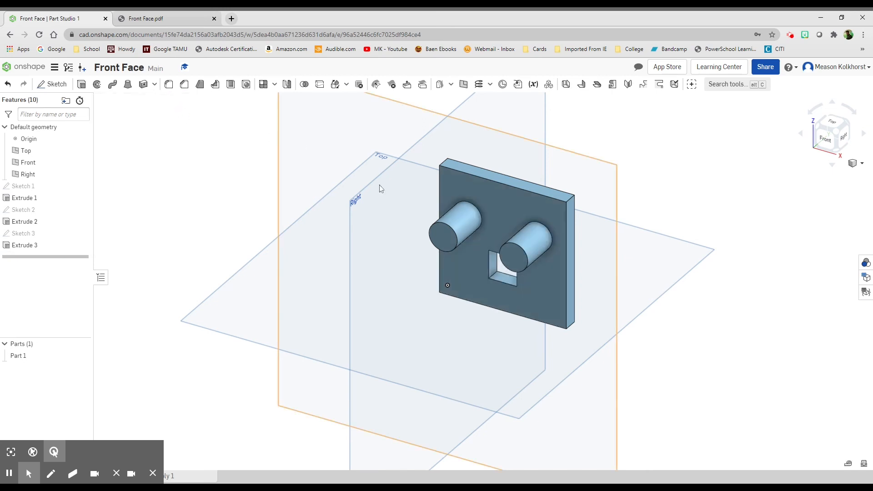
pyautogui.moveTo(601, 257)
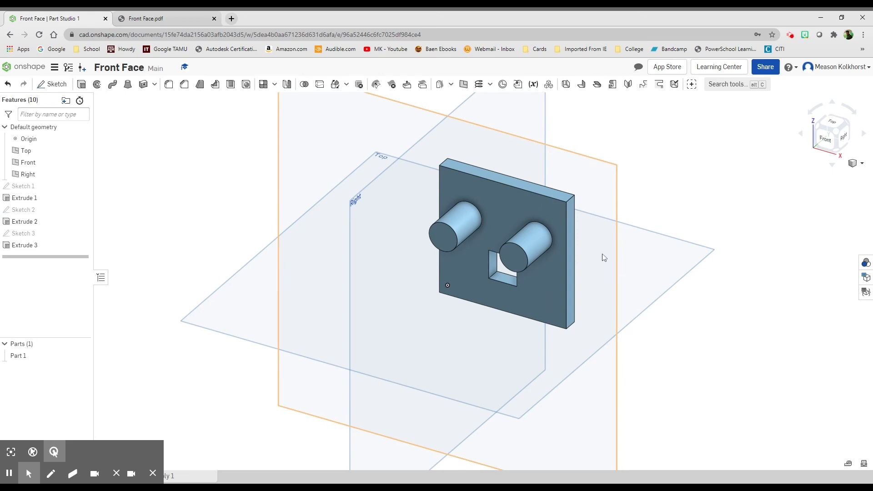
pyautogui.moveTo(604, 257); pyautogui.dragTo(616, 230)
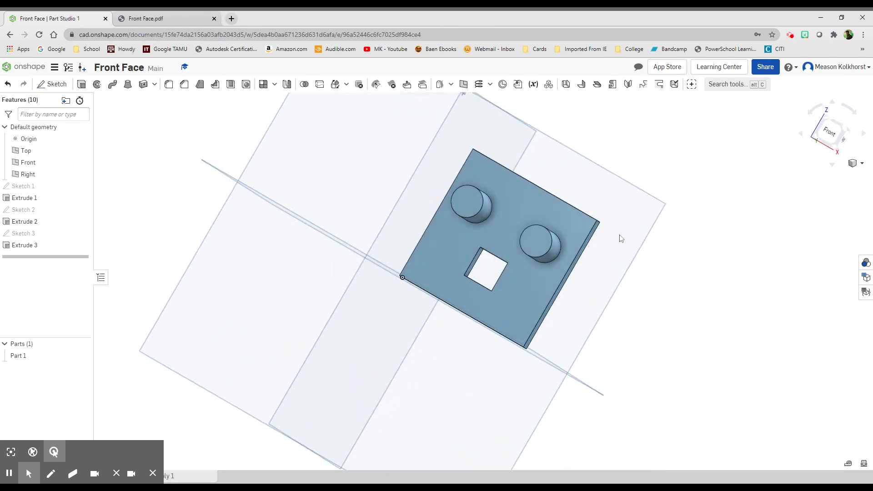
pyautogui.moveTo(621, 239); pyautogui.dragTo(760, 194)
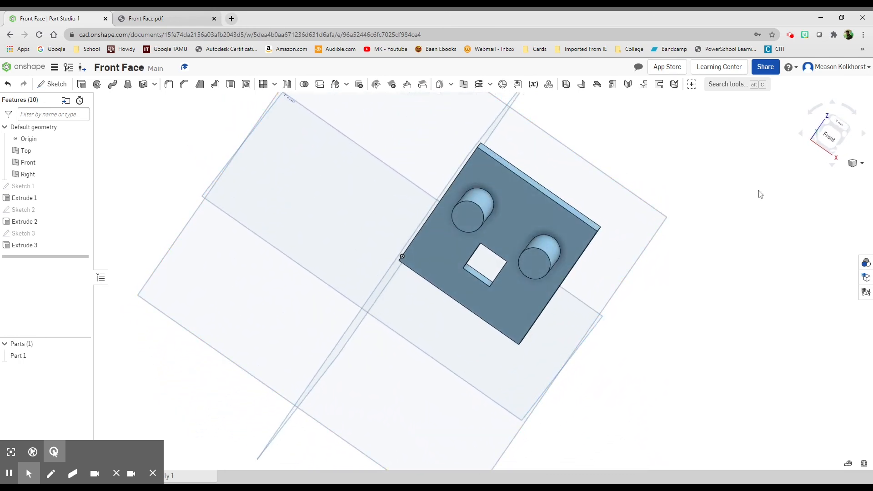
pyautogui.click(860, 163)
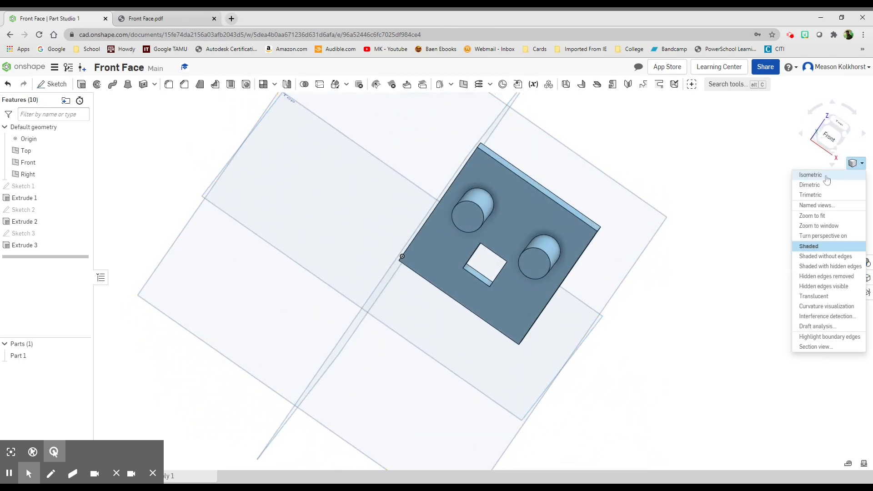
pyautogui.click(810, 174)
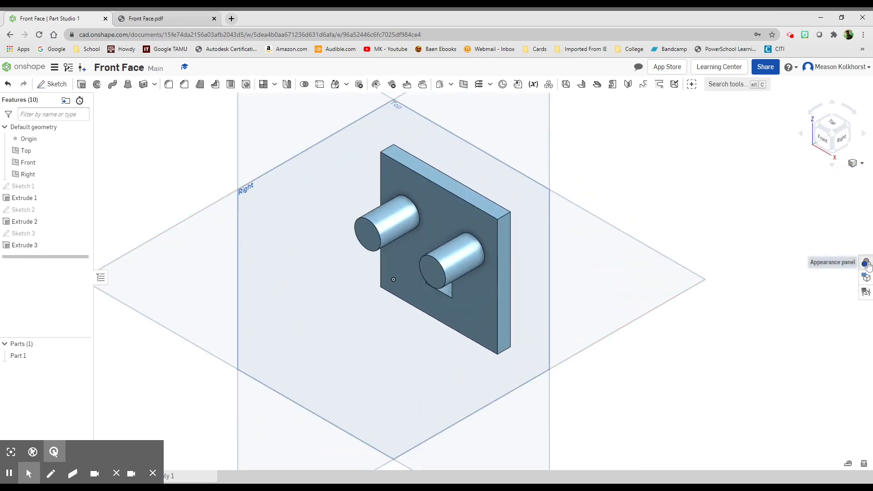
# - Edit Part 1's appearance, trying purple and teal before settling on dark blue
pyautogui.click(863, 263)
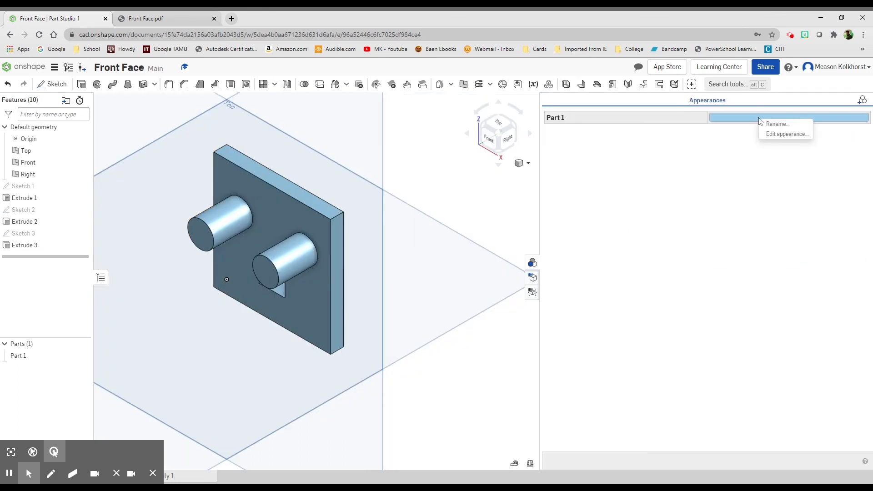
pyautogui.click(786, 134)
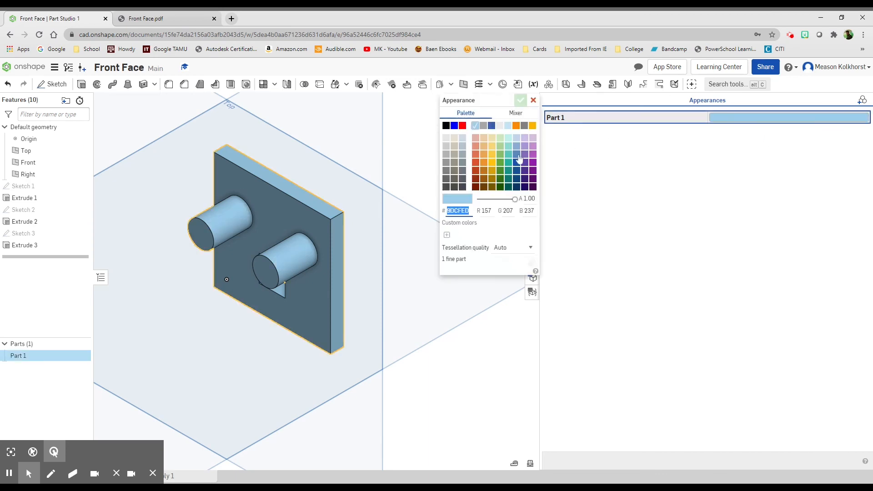
pyautogui.click(529, 171)
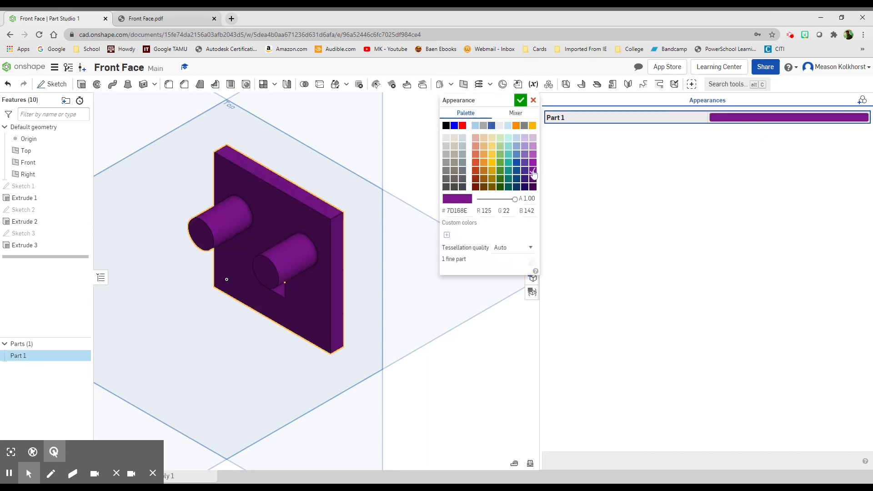
pyautogui.click(507, 162)
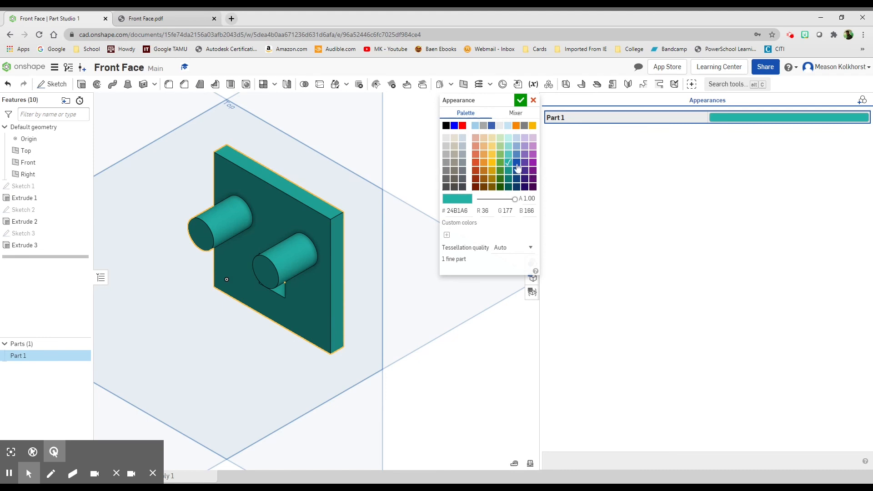
pyautogui.click(516, 162)
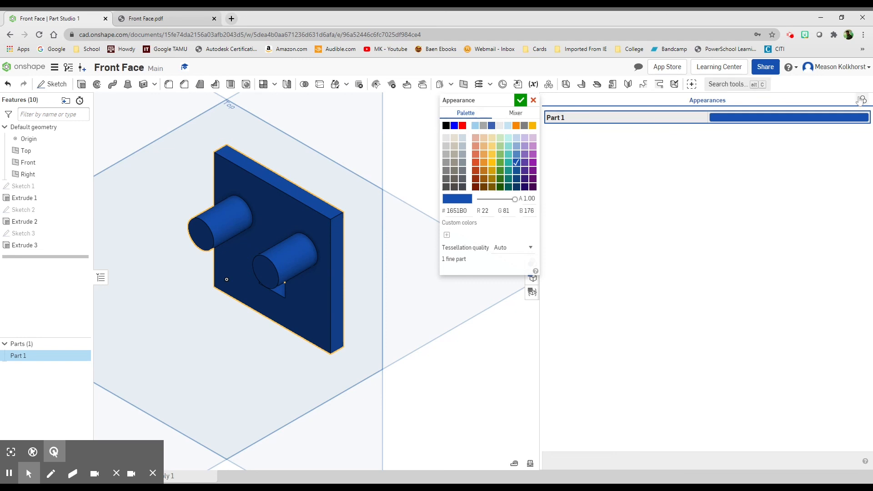
pyautogui.moveTo(862, 100)
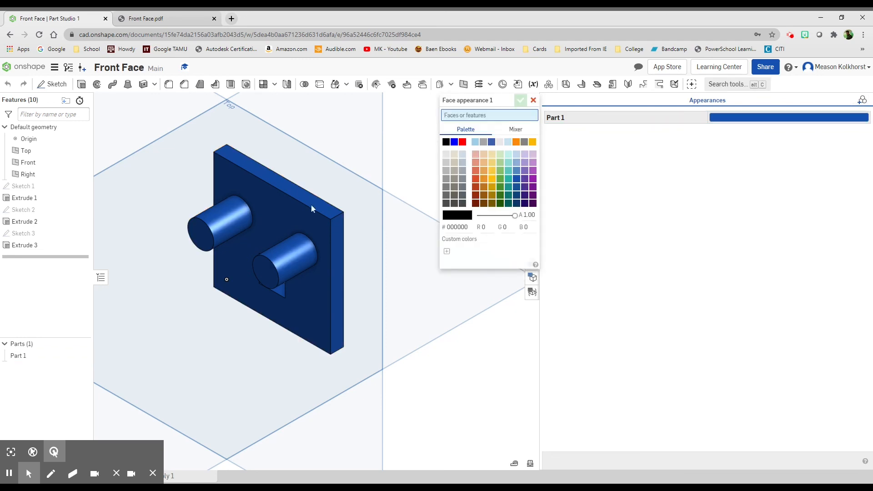
# - Add a face appearance giving the eye cylinder faces a yellow colour
pyautogui.click(220, 221)
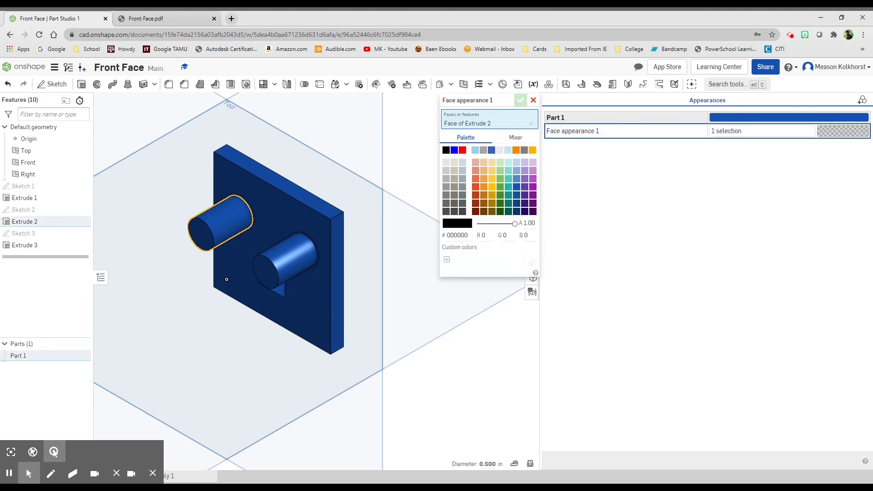
pyautogui.moveTo(495, 171)
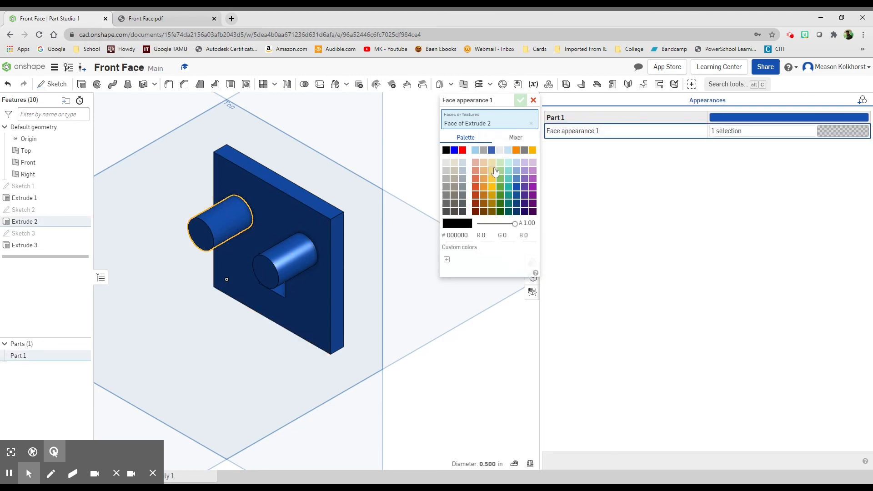
pyautogui.click(491, 170)
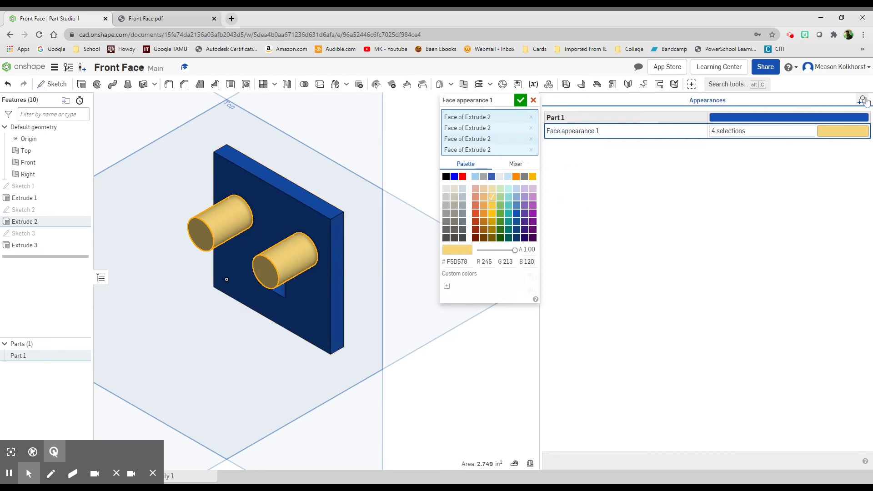
pyautogui.moveTo(862, 100)
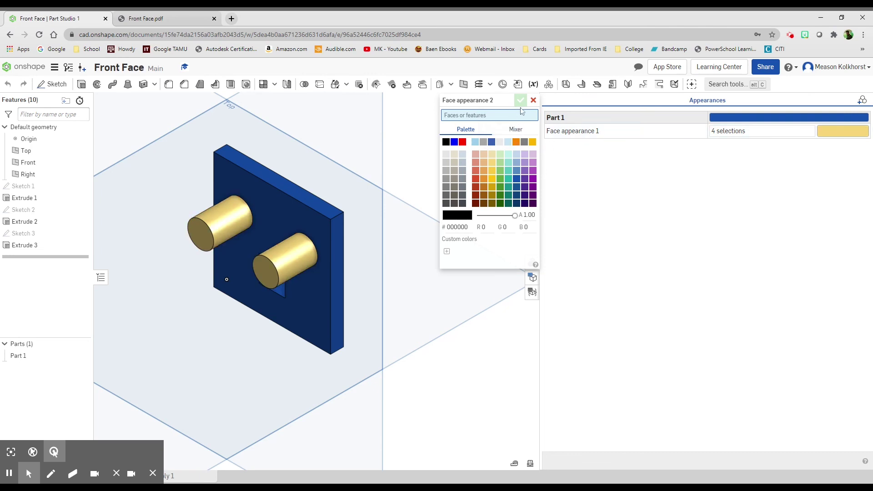
# - Cancel the extra Face appearance dialog, leaving the blue plate with yellow eyes
pyautogui.click(520, 100)
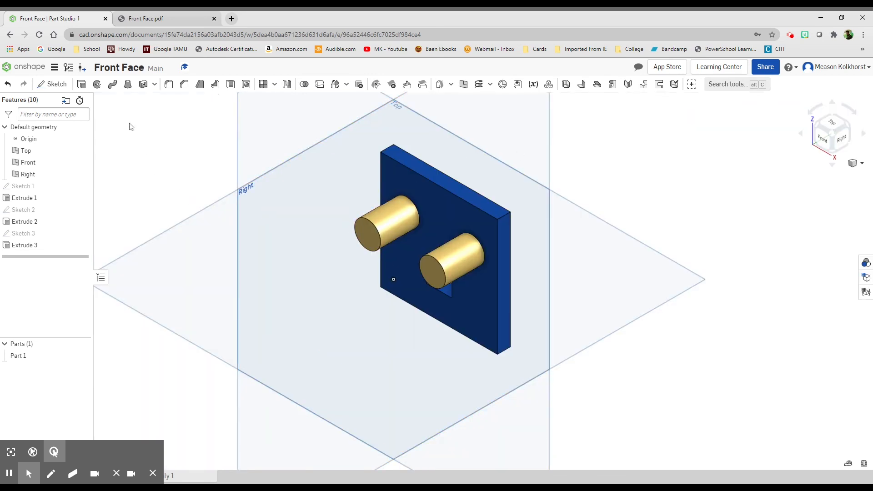
pyautogui.moveTo(208, 101)
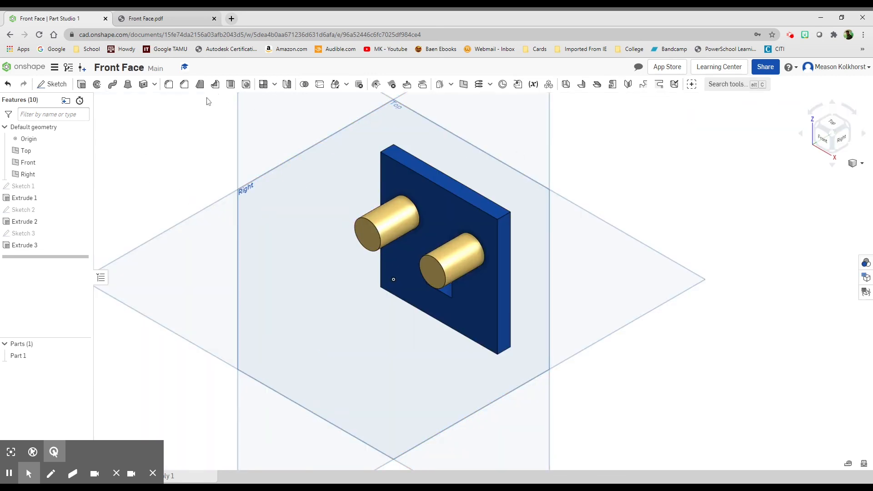
pyautogui.moveTo(207, 121)
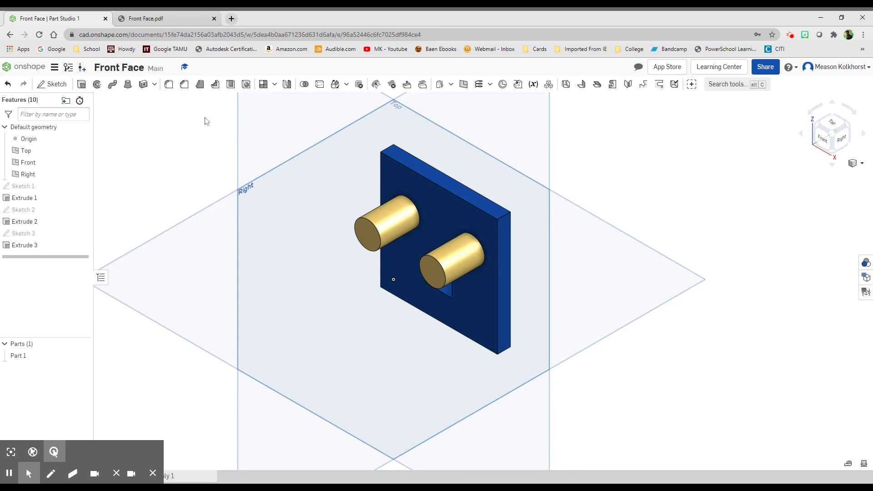
pyautogui.moveTo(412, 321)
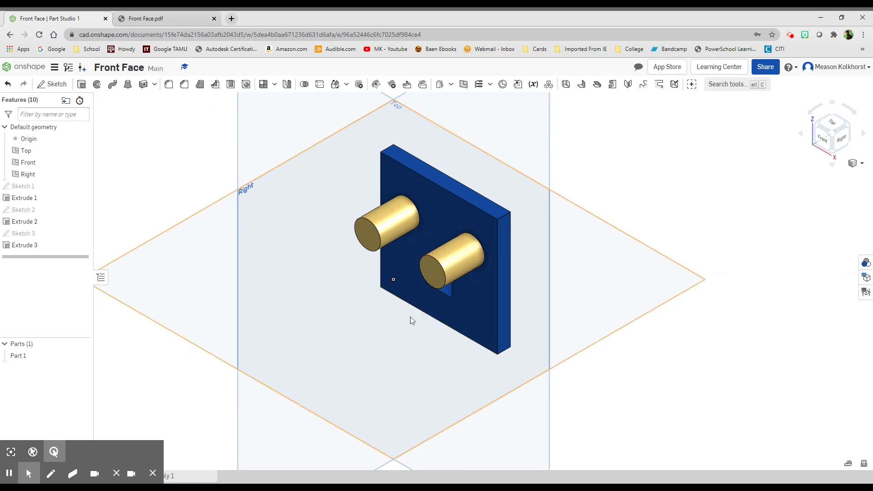